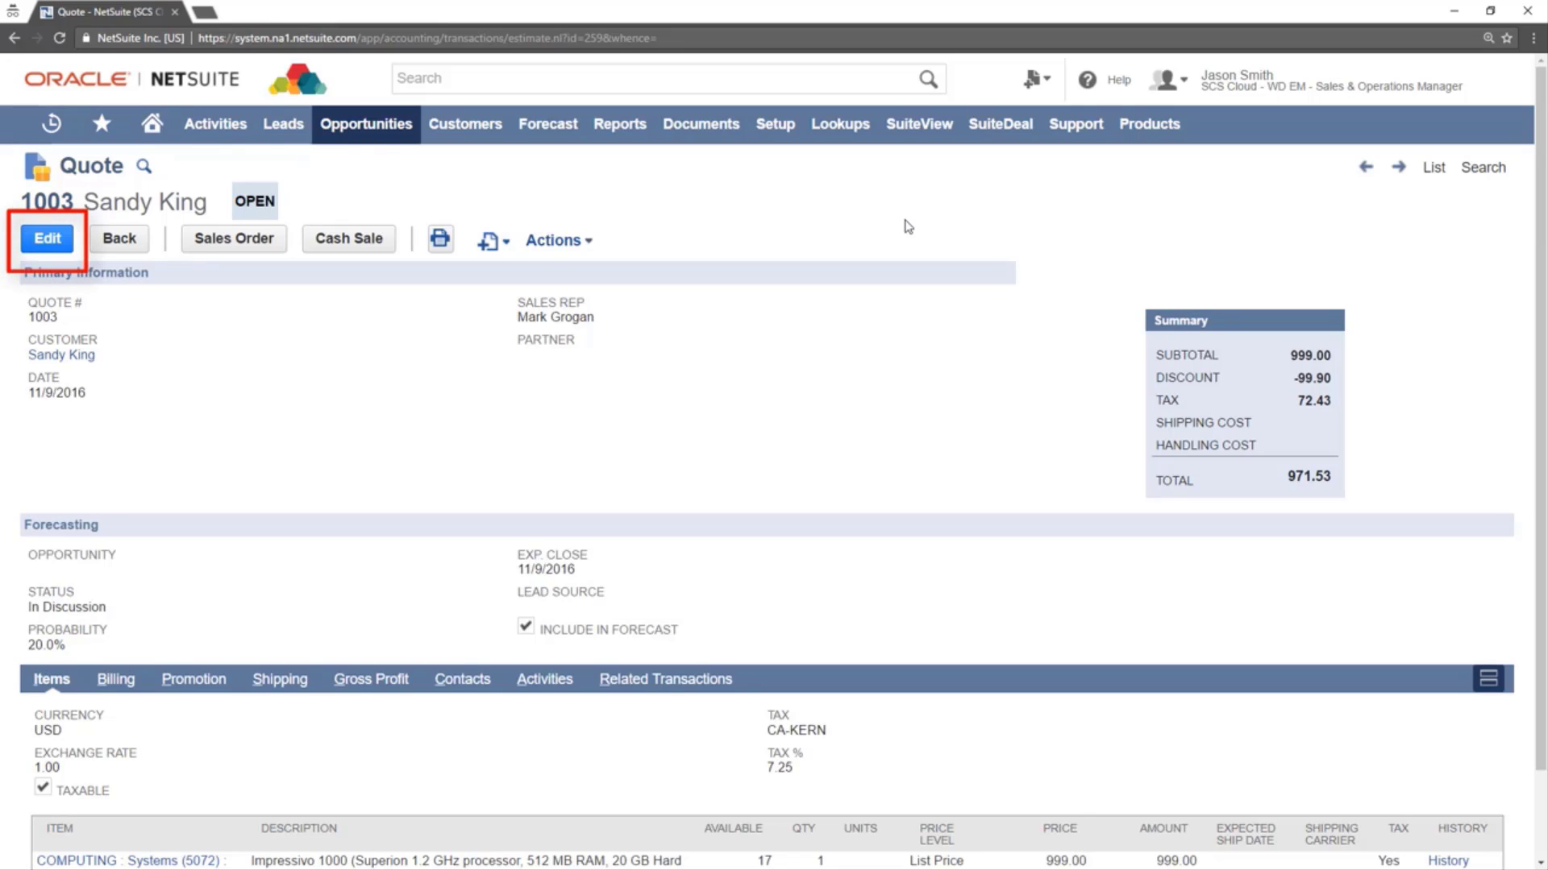
pyautogui.click(46, 239)
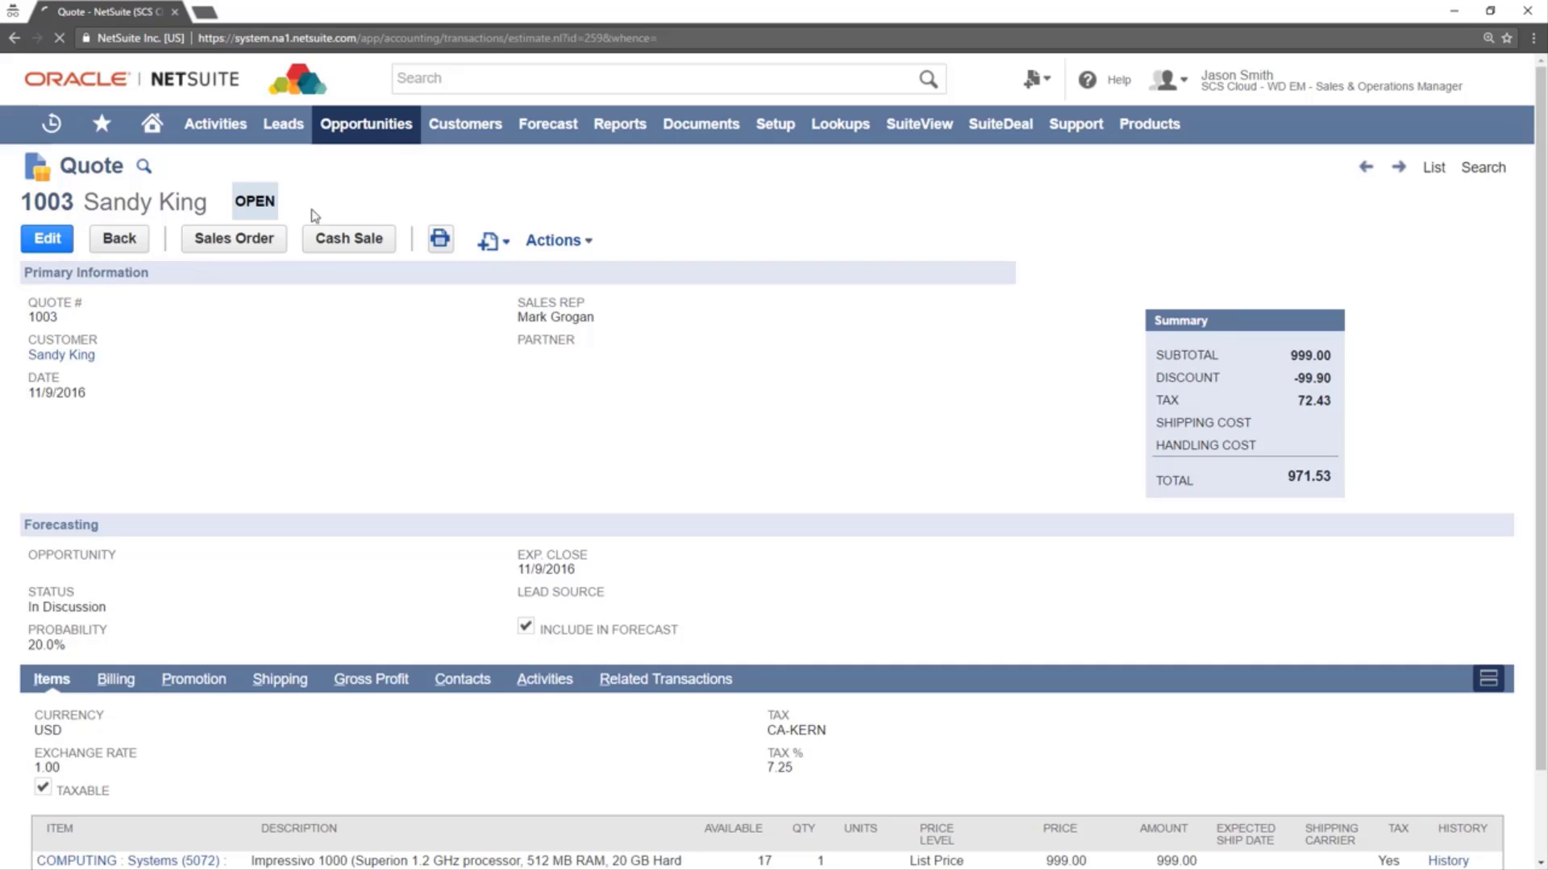
pyautogui.click(45, 239)
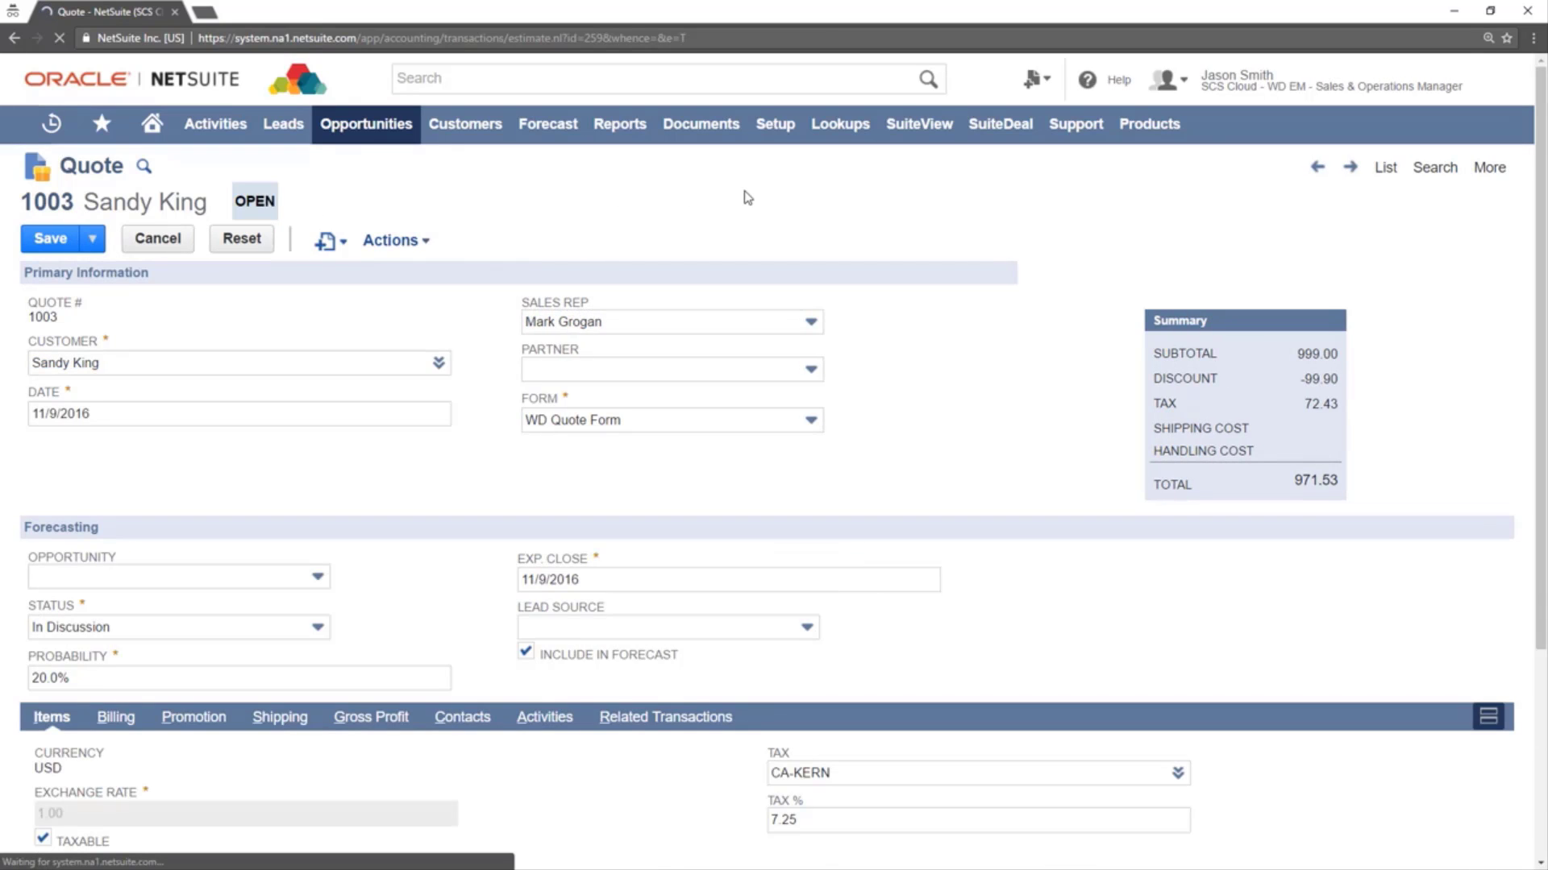
pyautogui.click(237, 362)
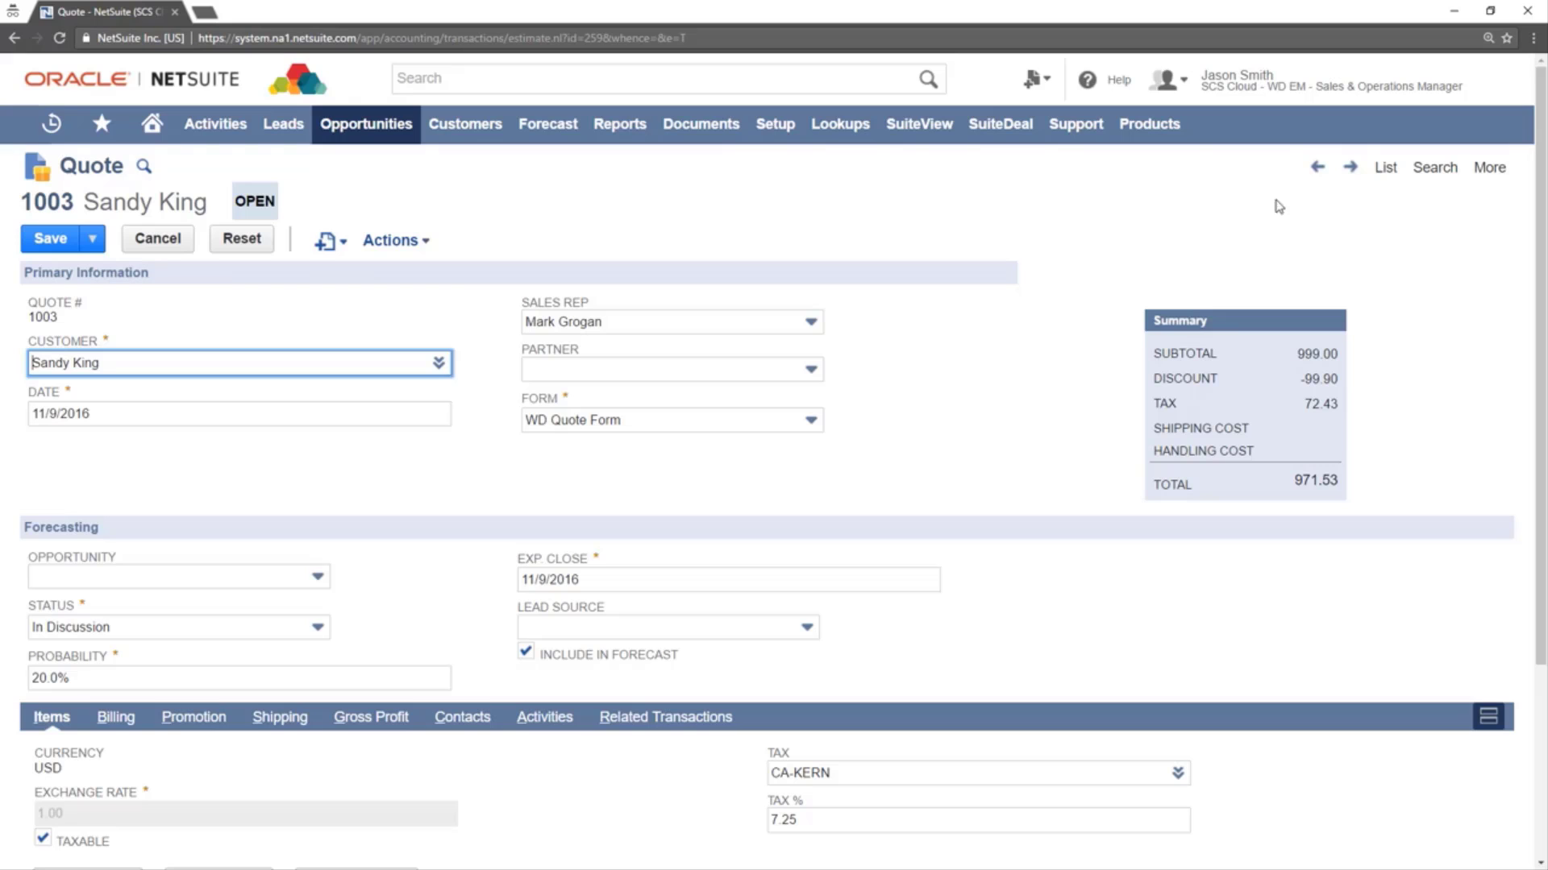
# Set the desktop item line to quantity 3, bringing its amount to 1,077.00.
pyautogui.scroll(-3)
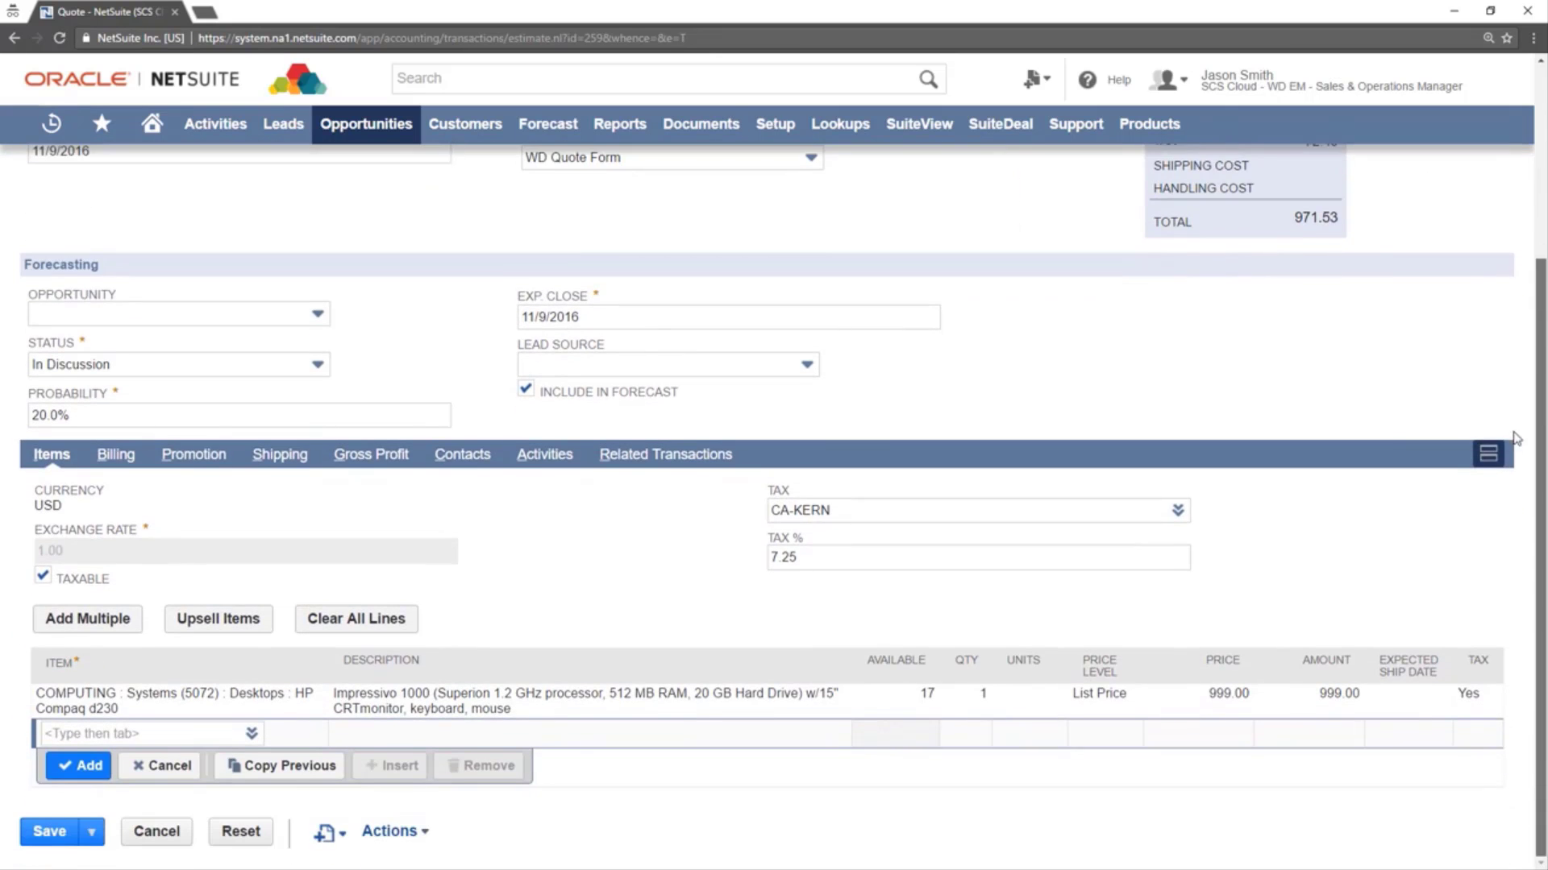
pyautogui.moveTo(1317, 411)
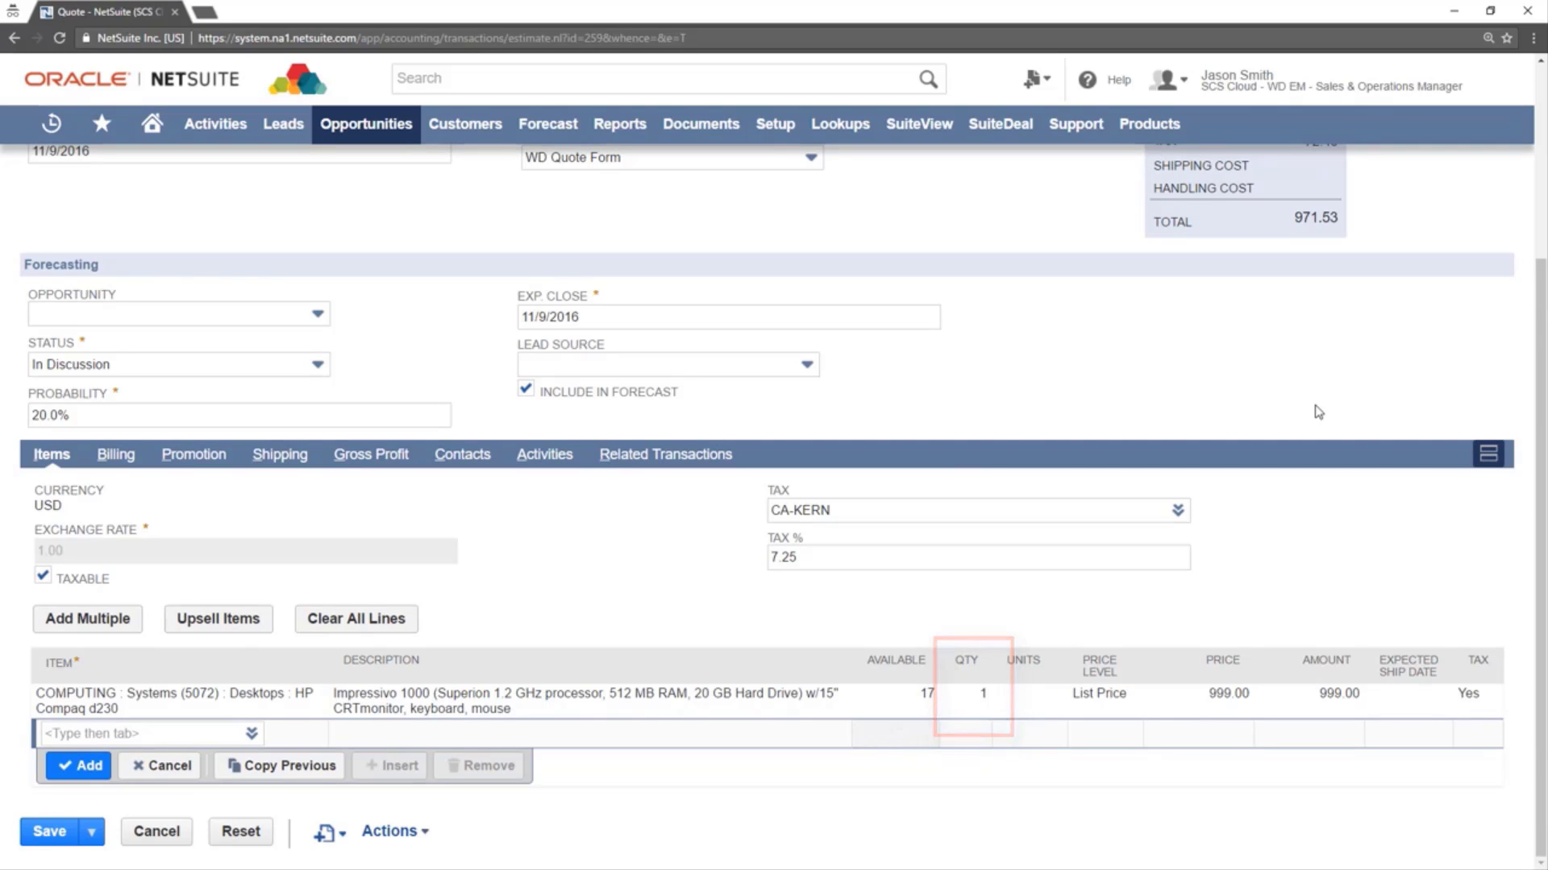
pyautogui.click(979, 693)
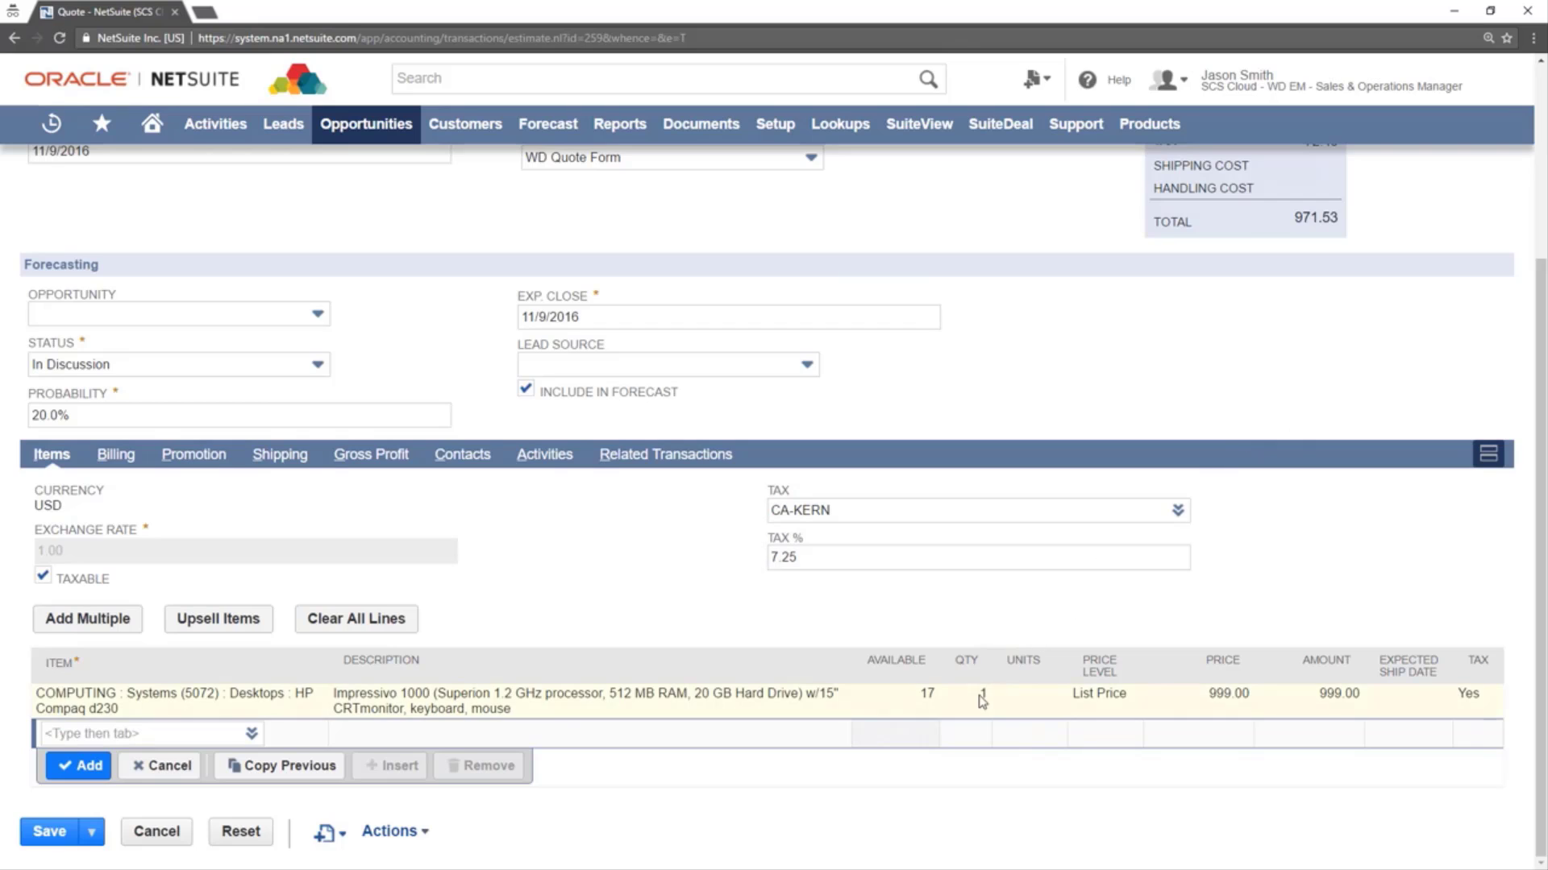
pyautogui.write('3')
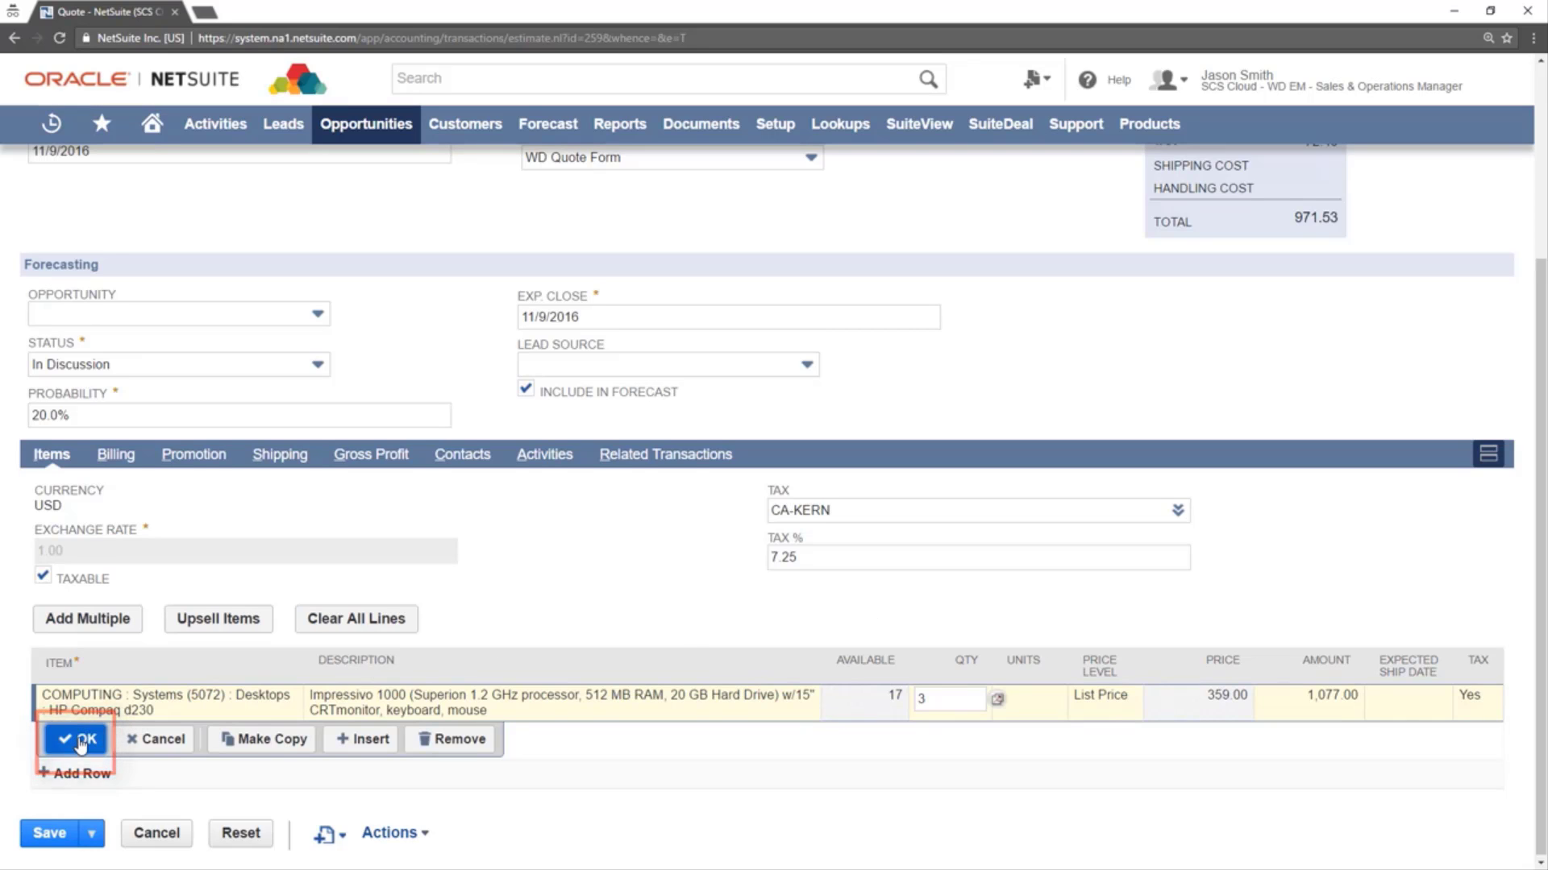
pyautogui.click(79, 739)
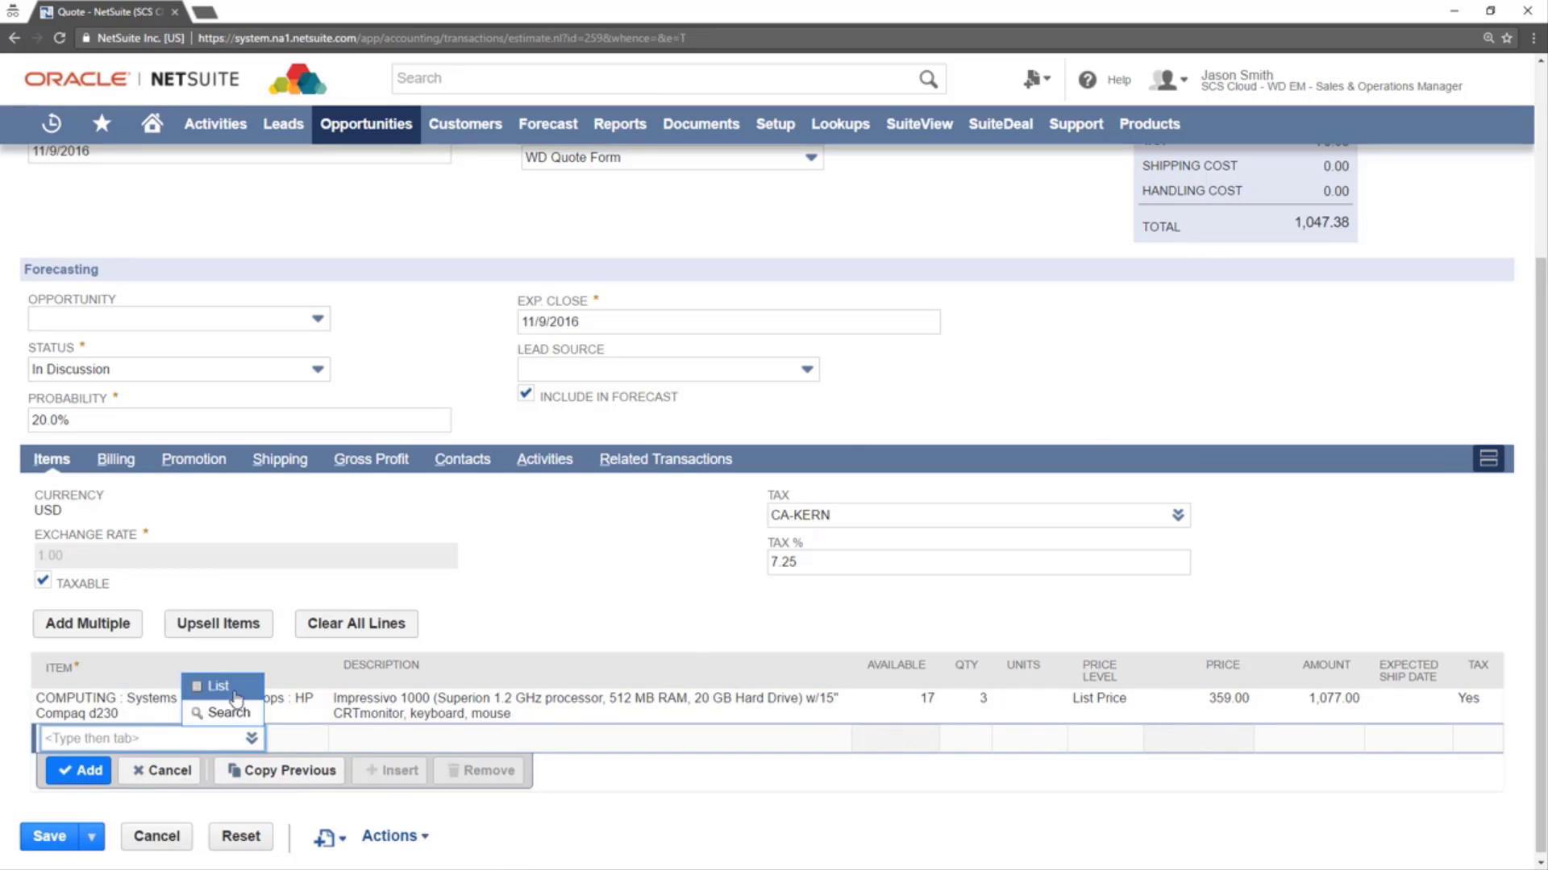
# Add a Lodge Jacket-B-L line, quantity 2, at the 10% Discount Level price (229.46 each).
pyautogui.click(218, 685)
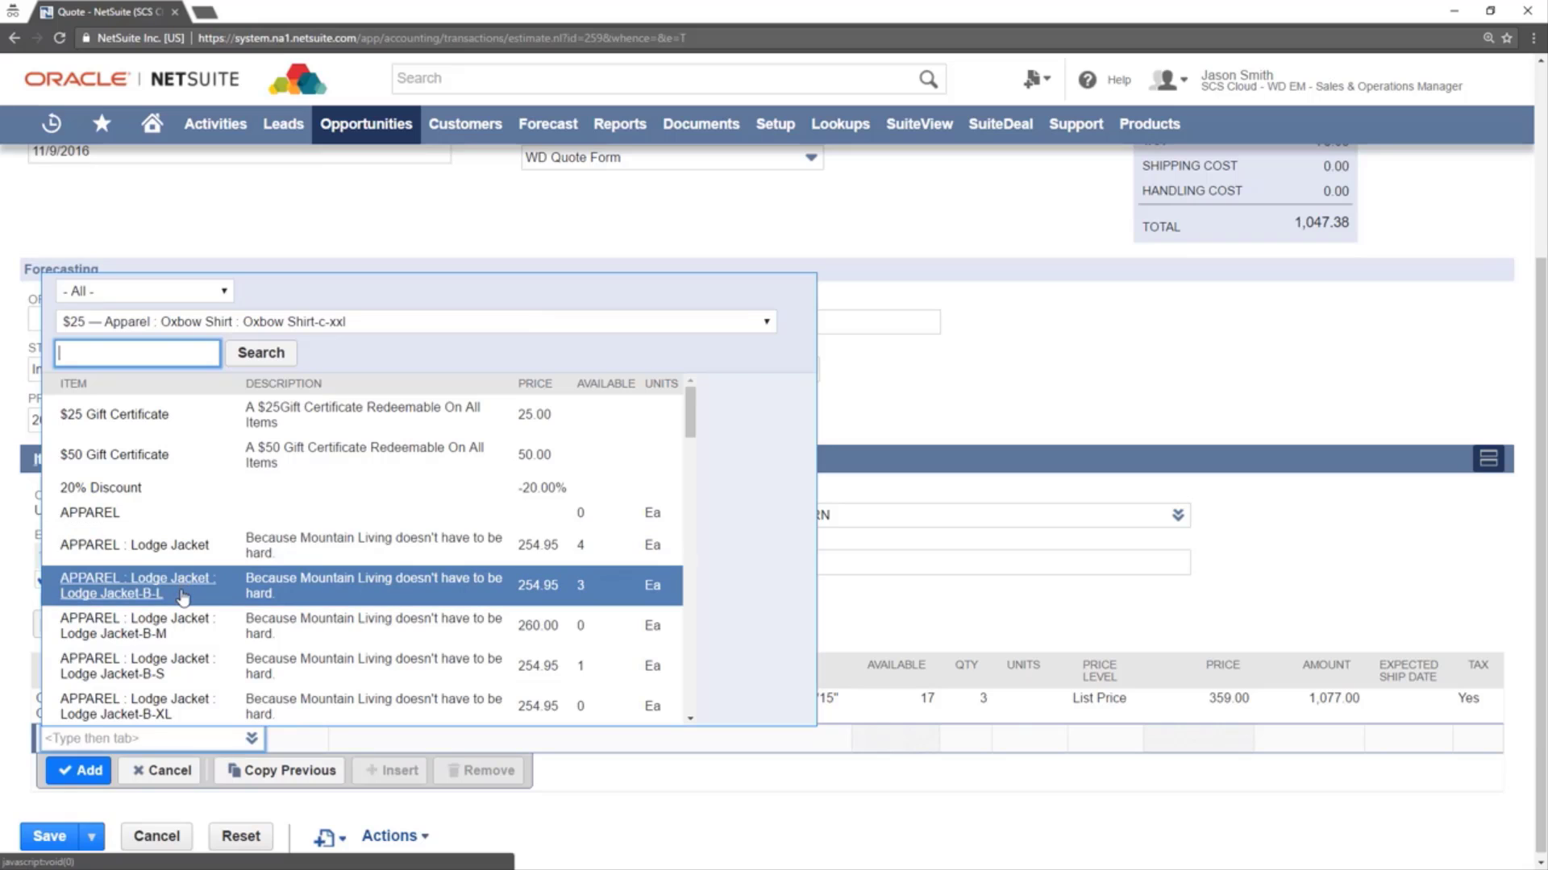
pyautogui.click(139, 586)
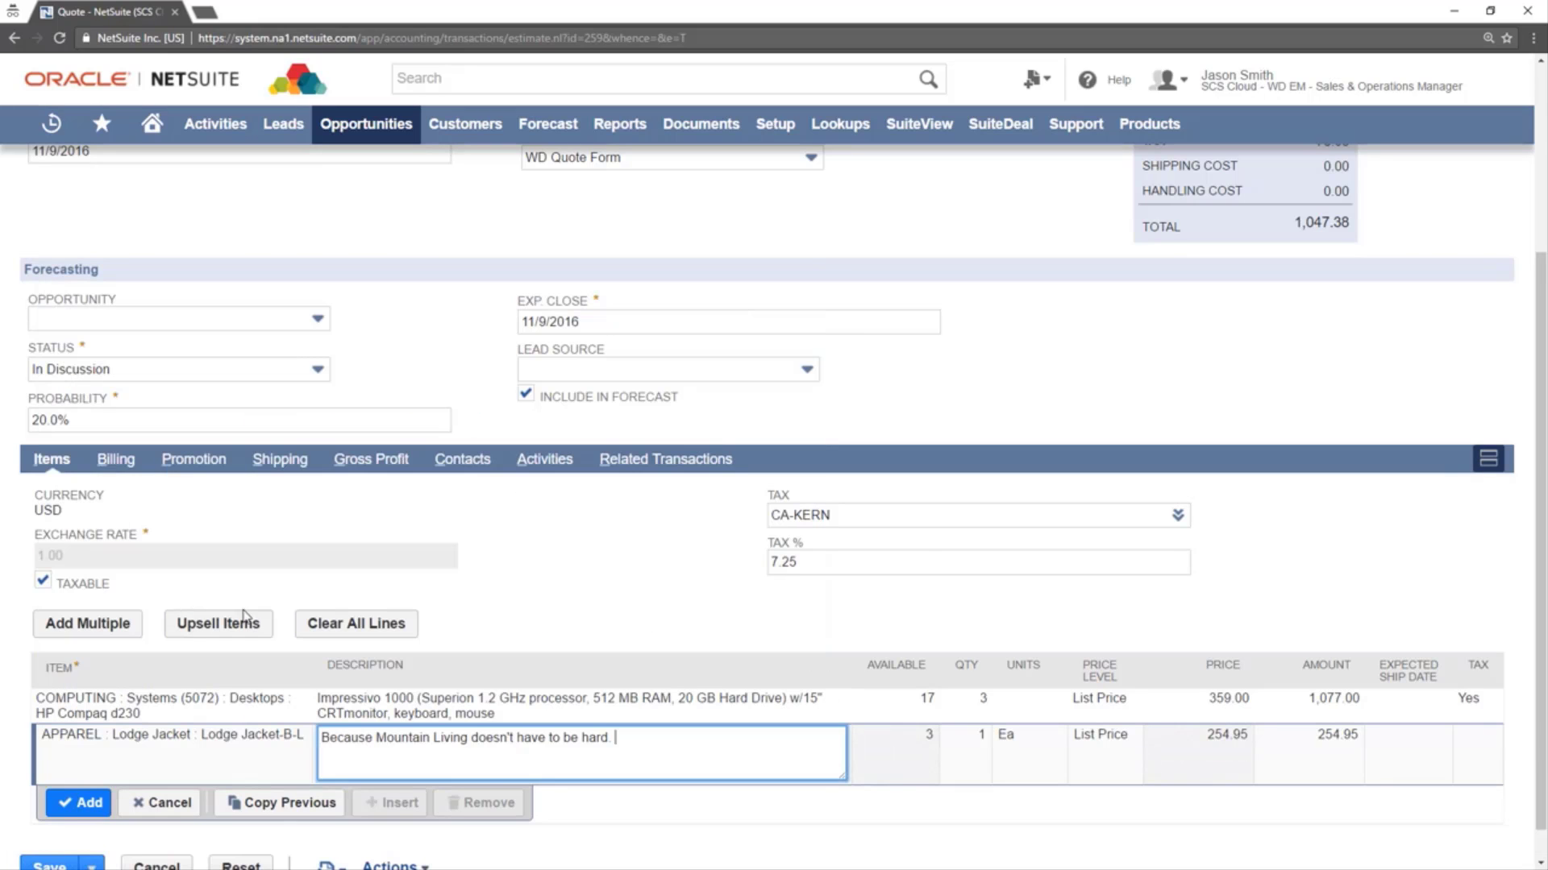
pyautogui.click(951, 738)
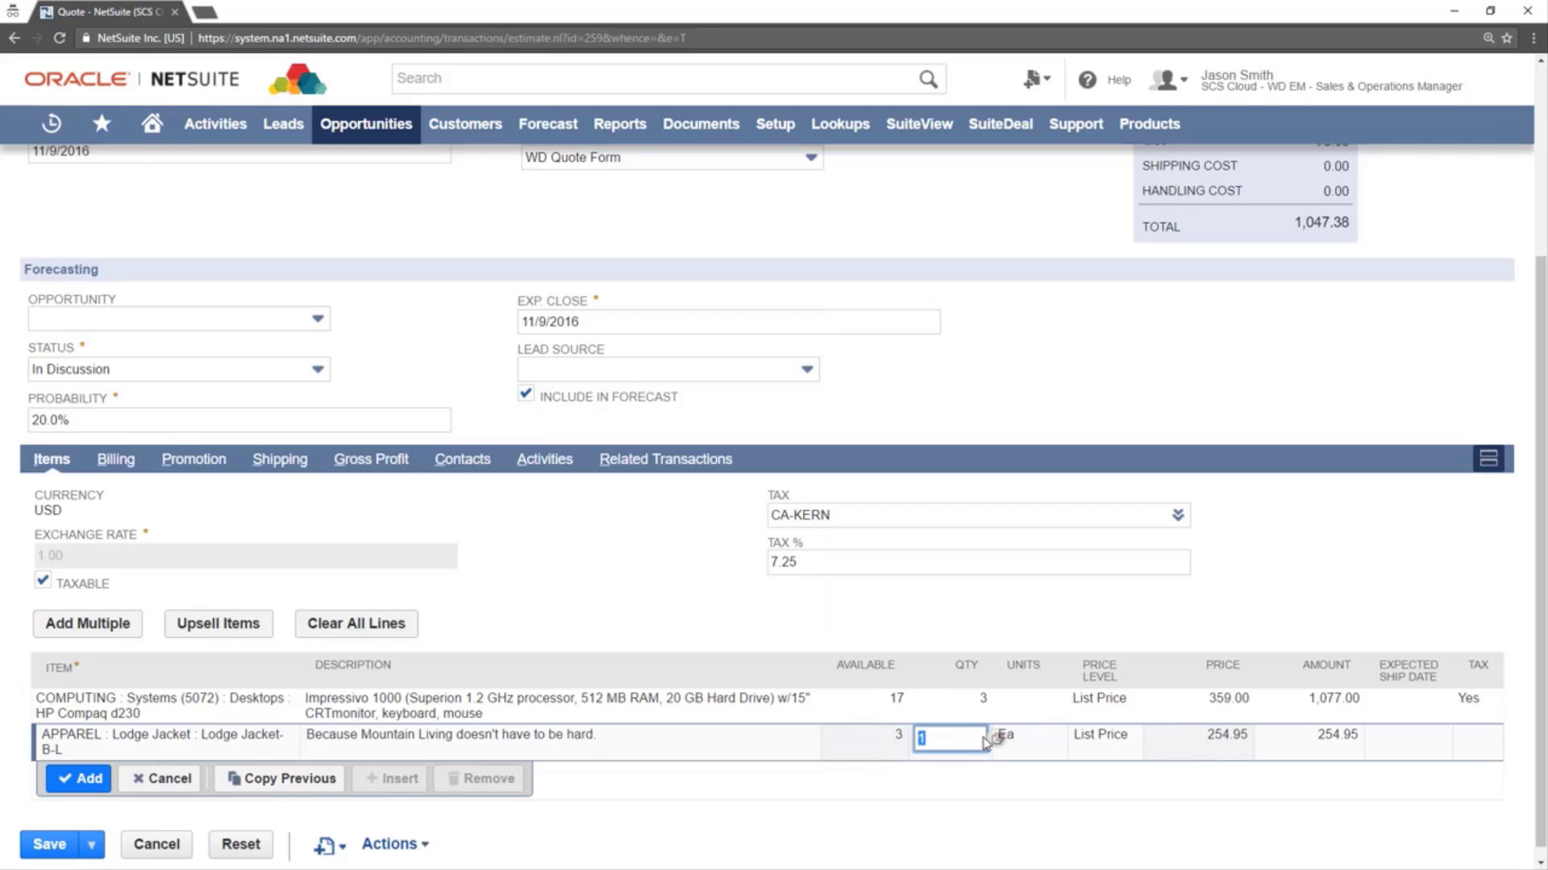
pyautogui.write('2')
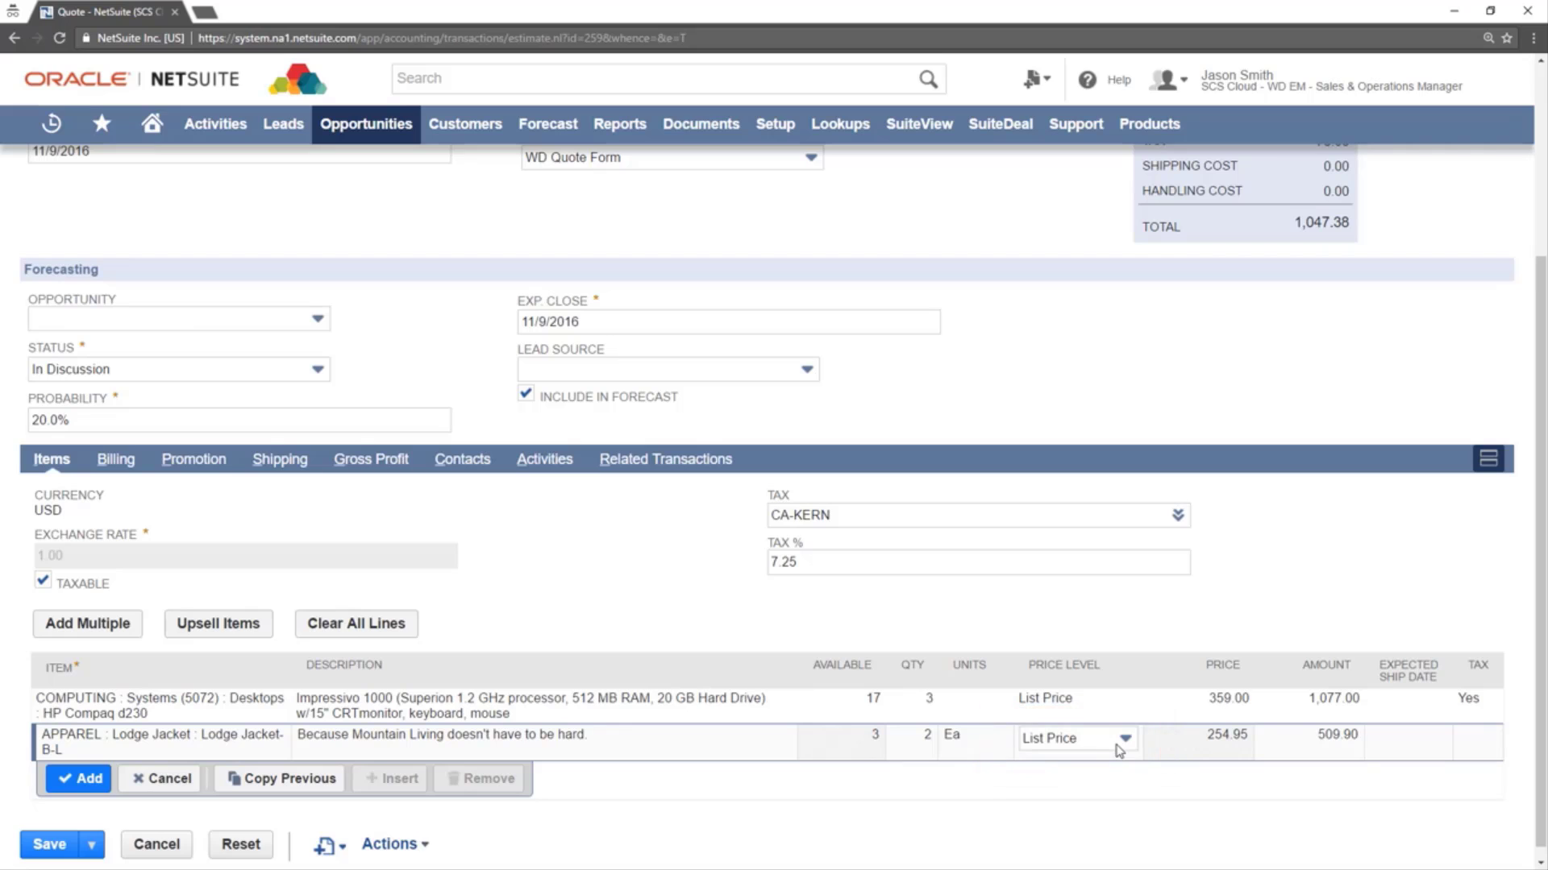
pyautogui.click(1124, 740)
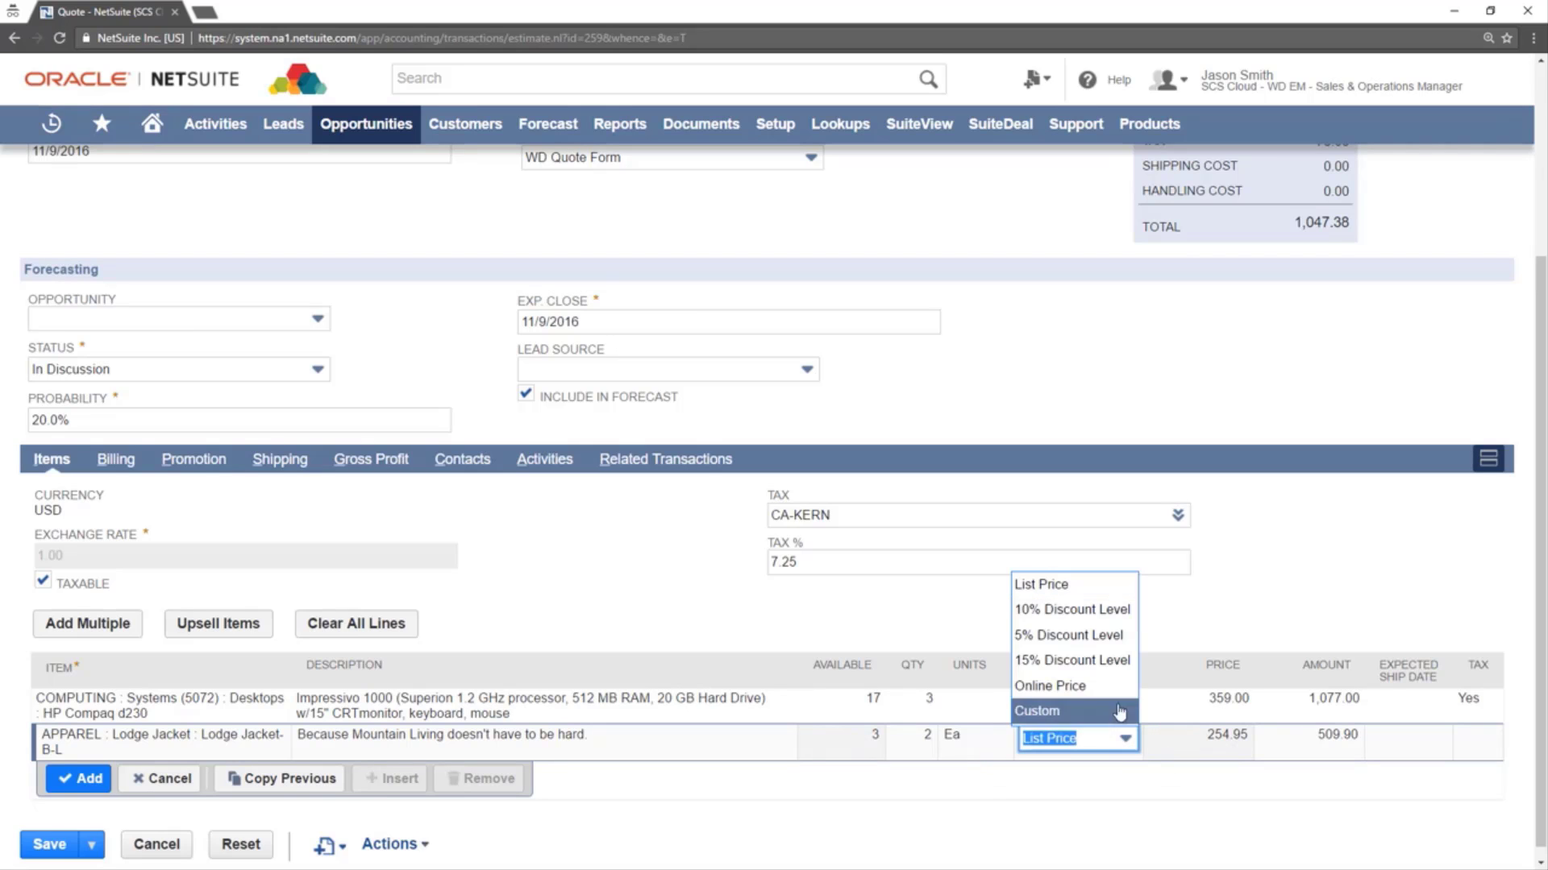
pyautogui.click(1070, 609)
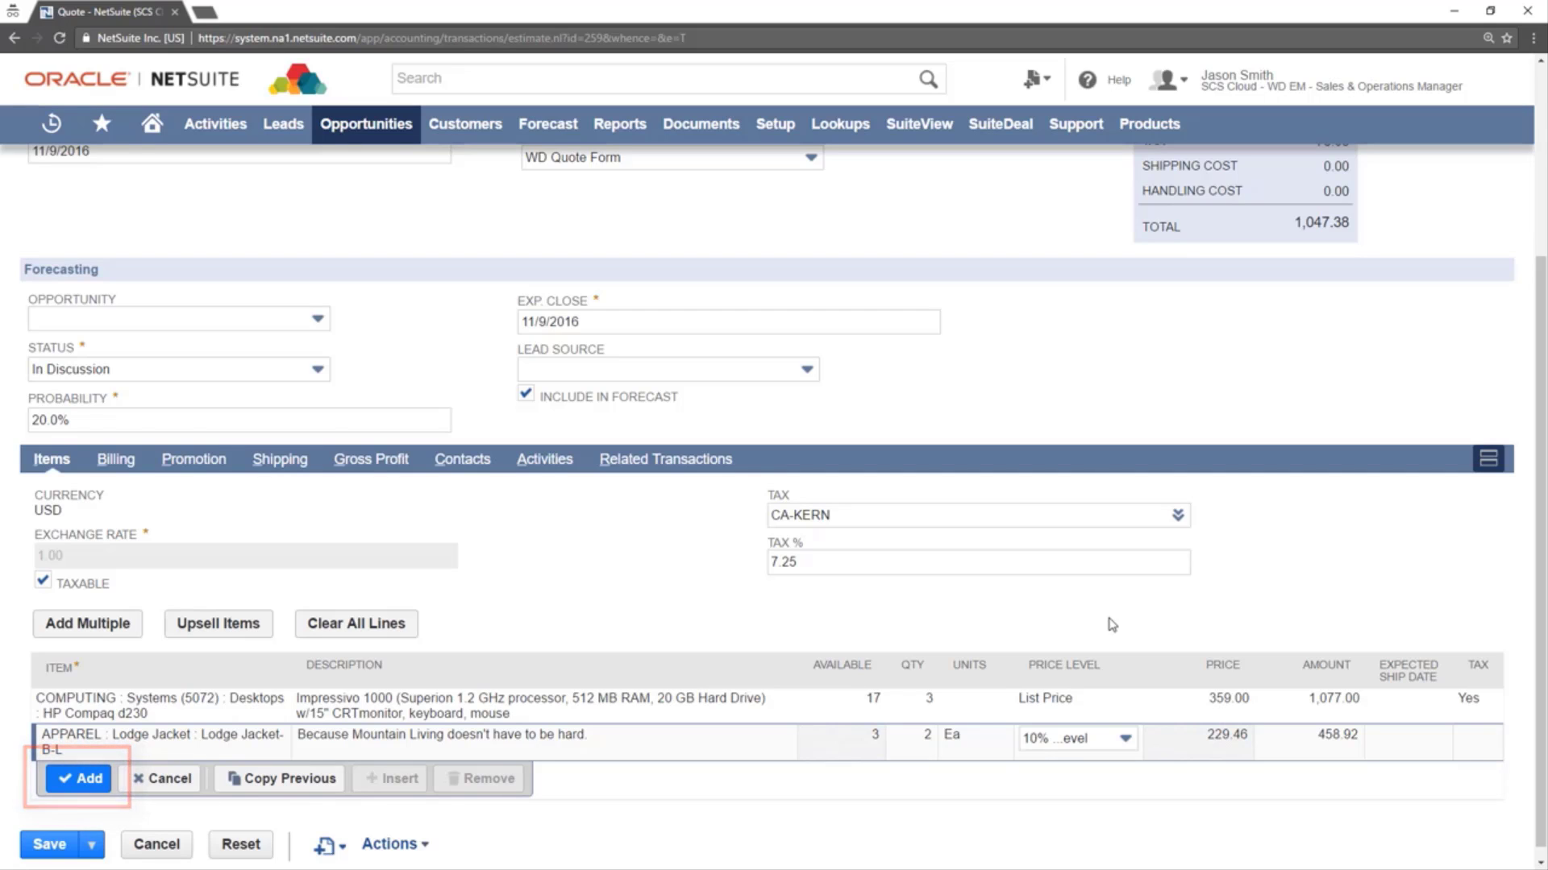
pyautogui.click(79, 777)
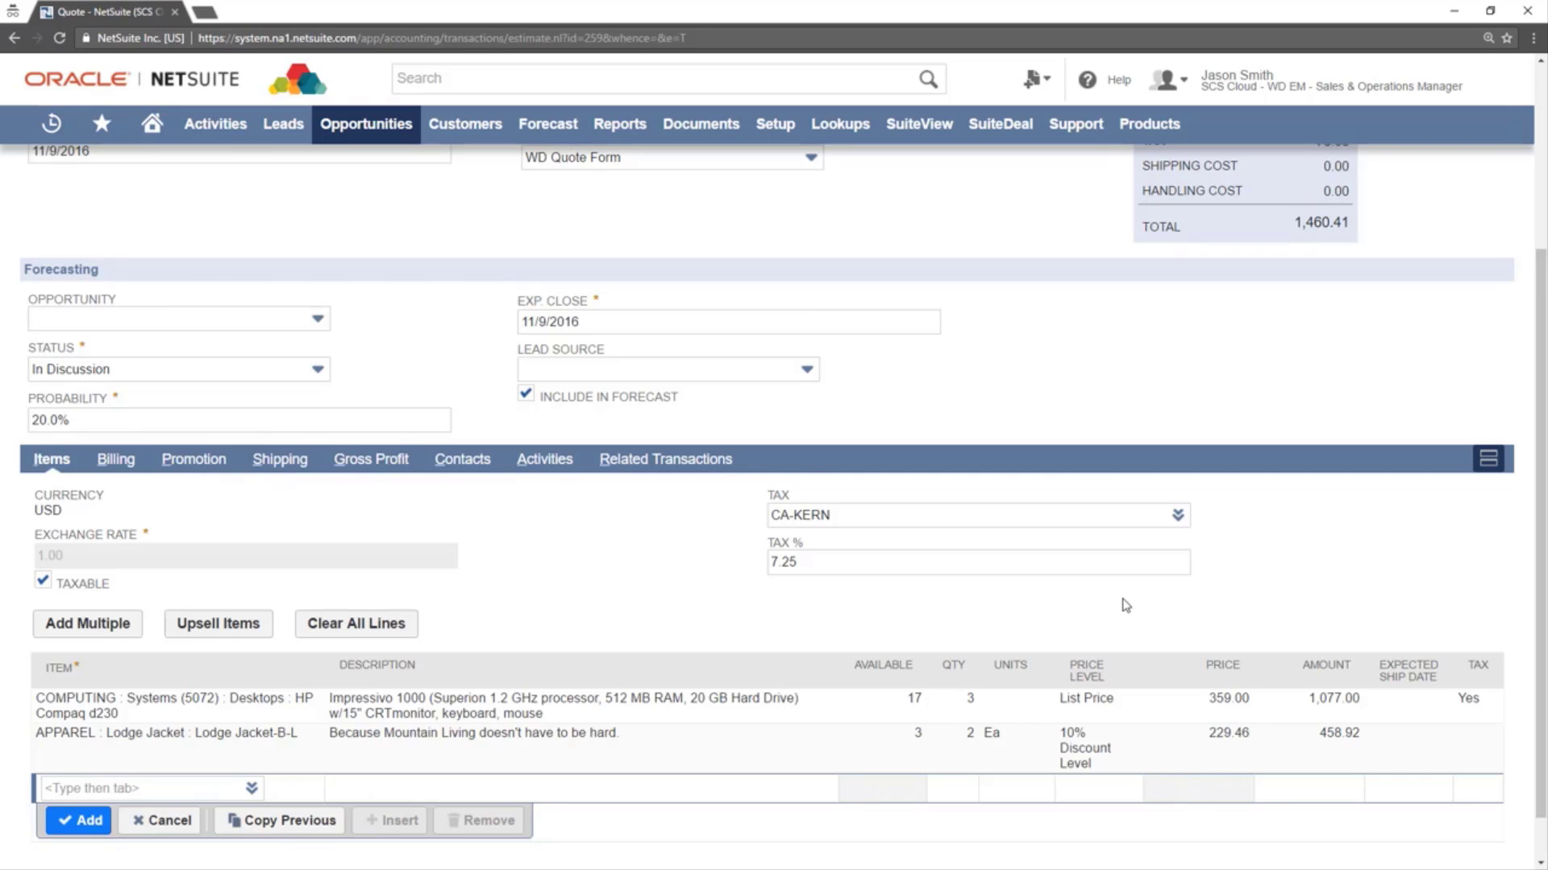
# Set the quote's promotion discount to 20% Discount, making the total 1,291.21.
pyautogui.click(194, 458)
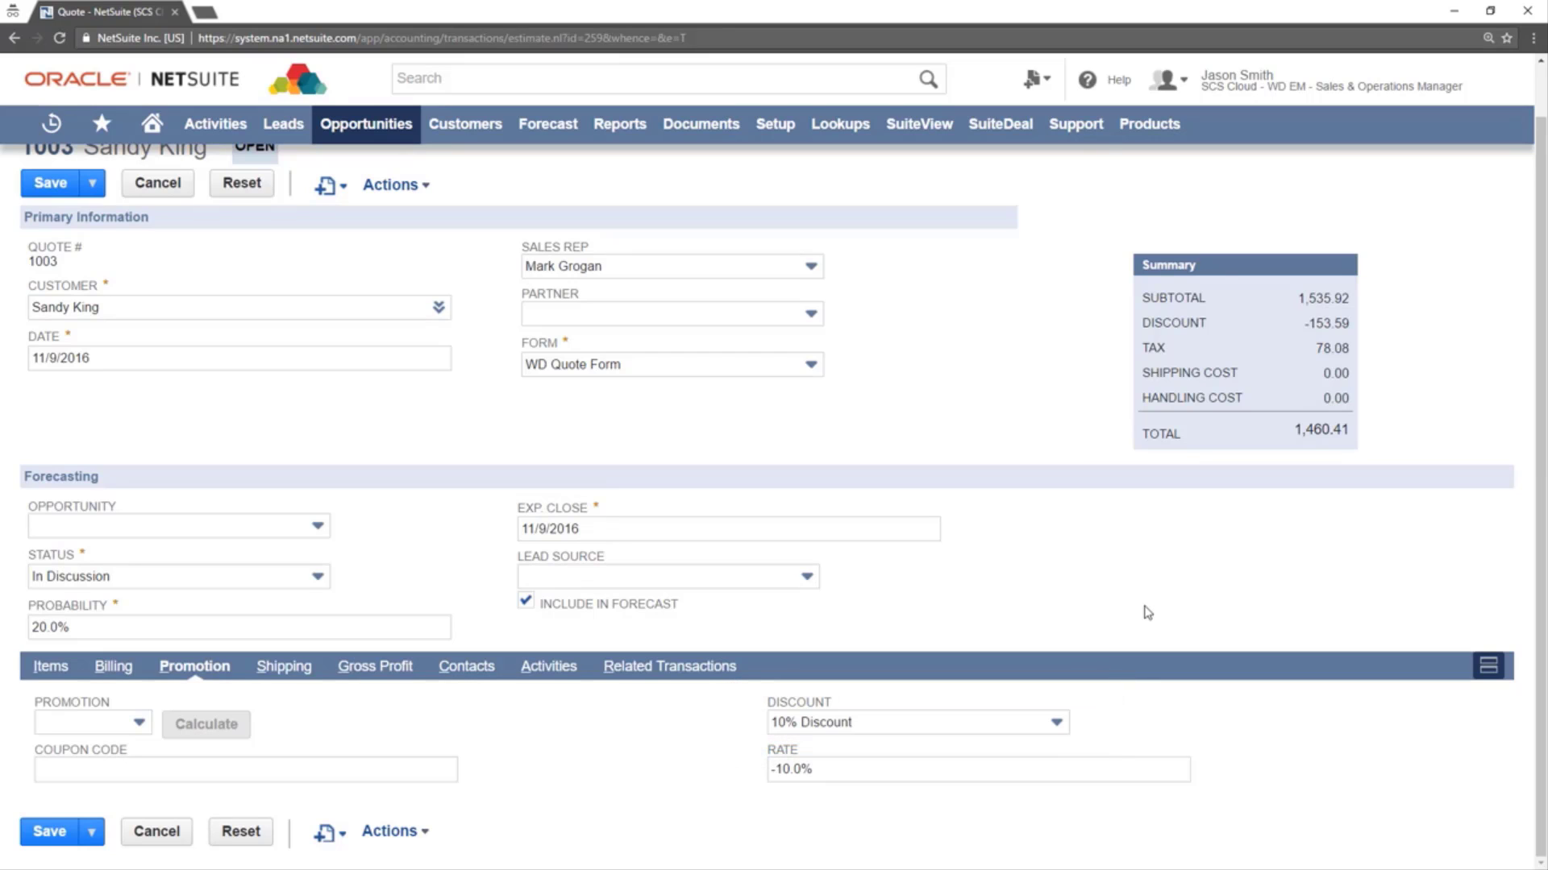
pyautogui.click(1058, 722)
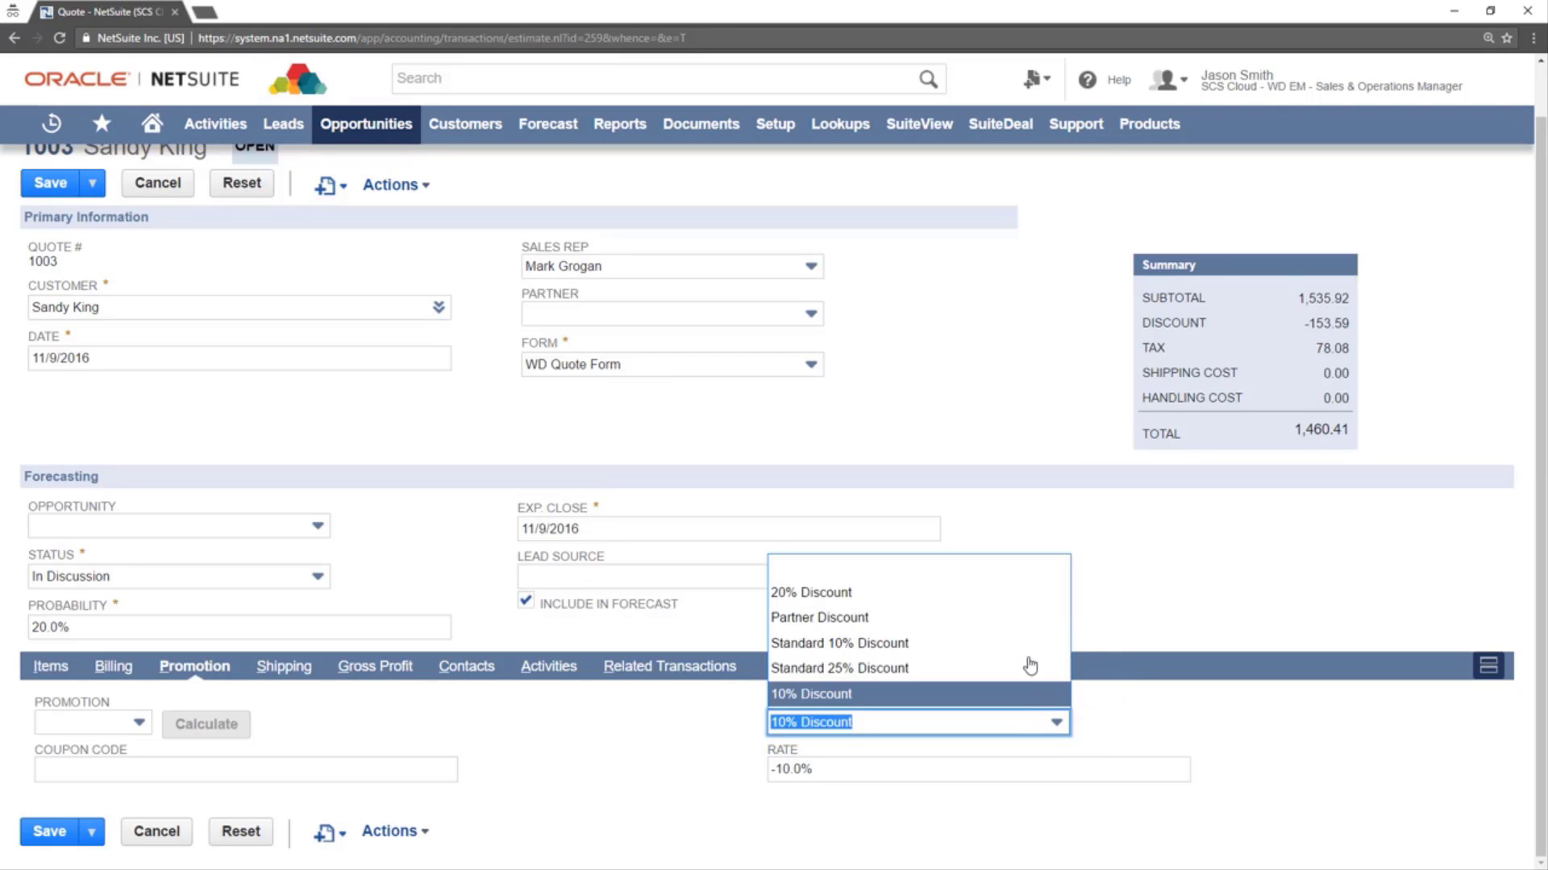
pyautogui.click(811, 591)
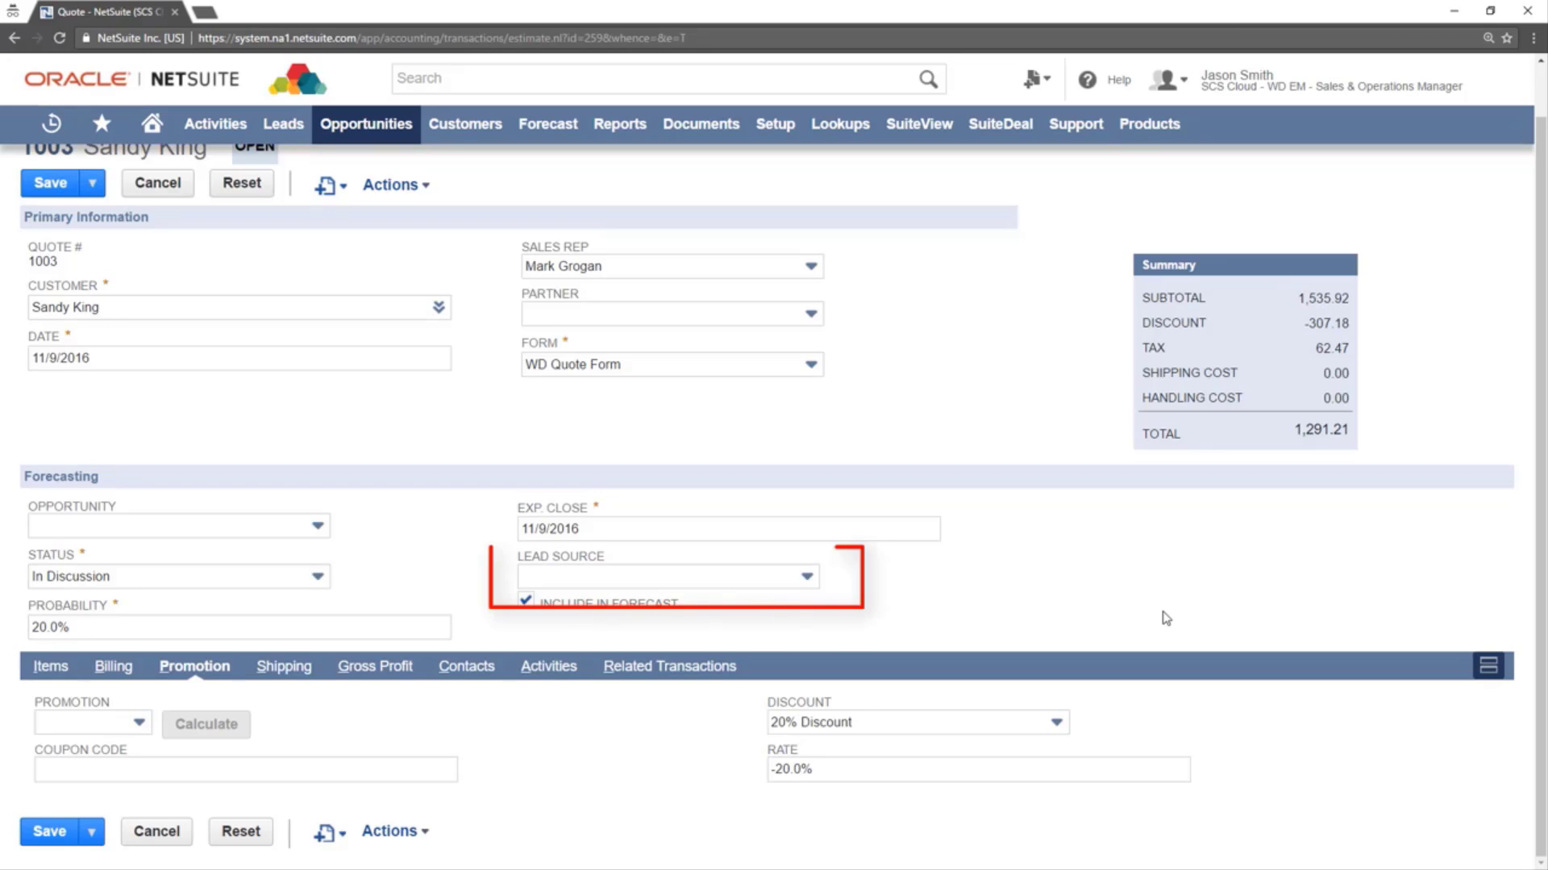
# Set lead source Catalog Mailer, status In Negotiation and probability 85.0%.
pyautogui.click(670, 577)
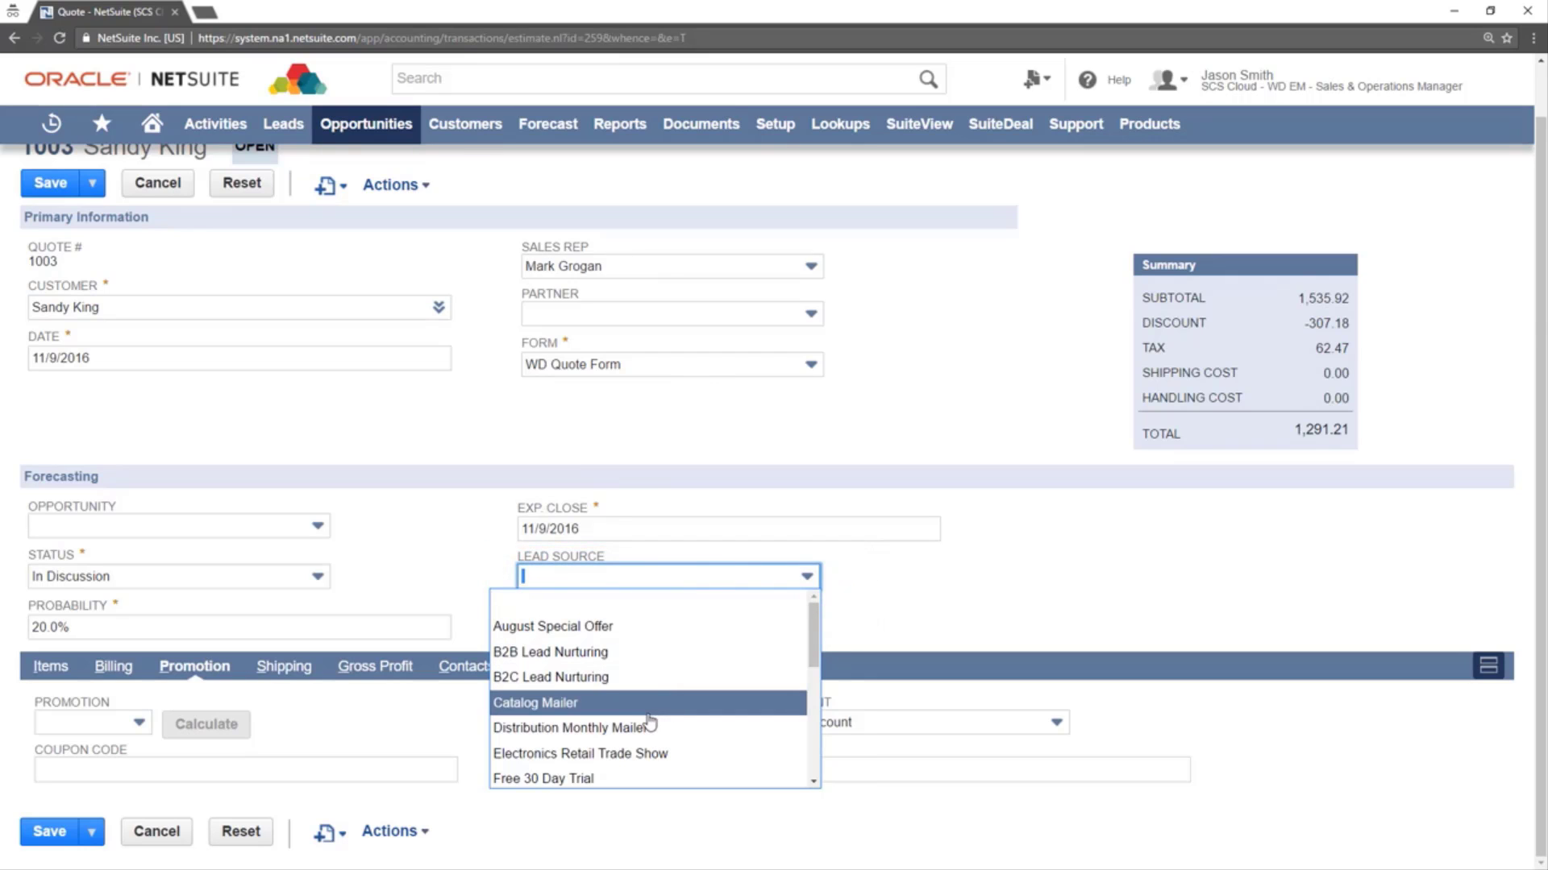
pyautogui.click(535, 701)
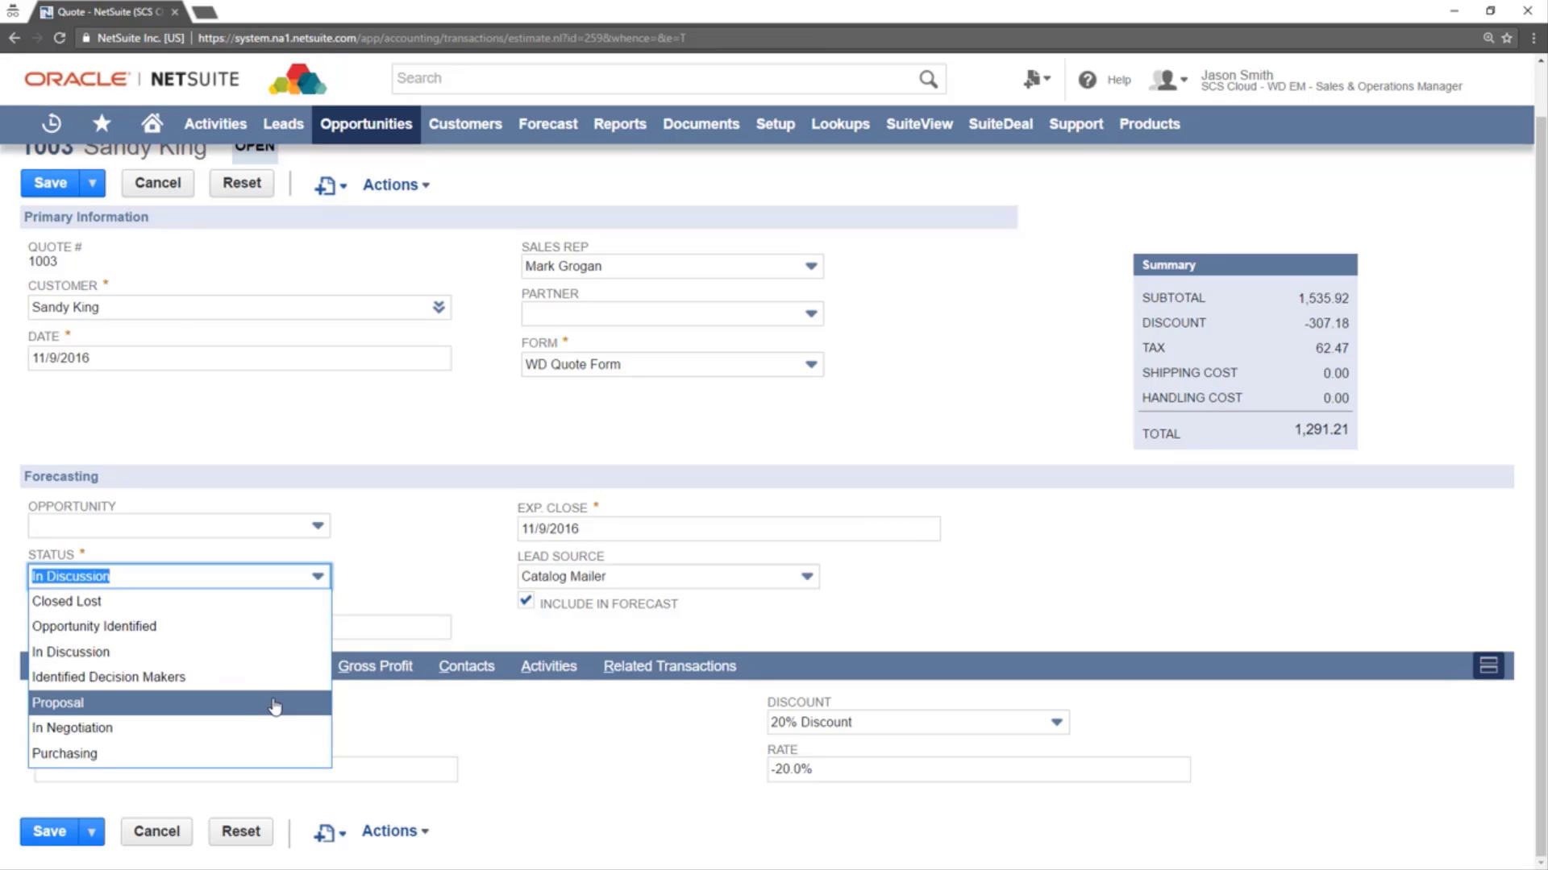
pyautogui.click(73, 727)
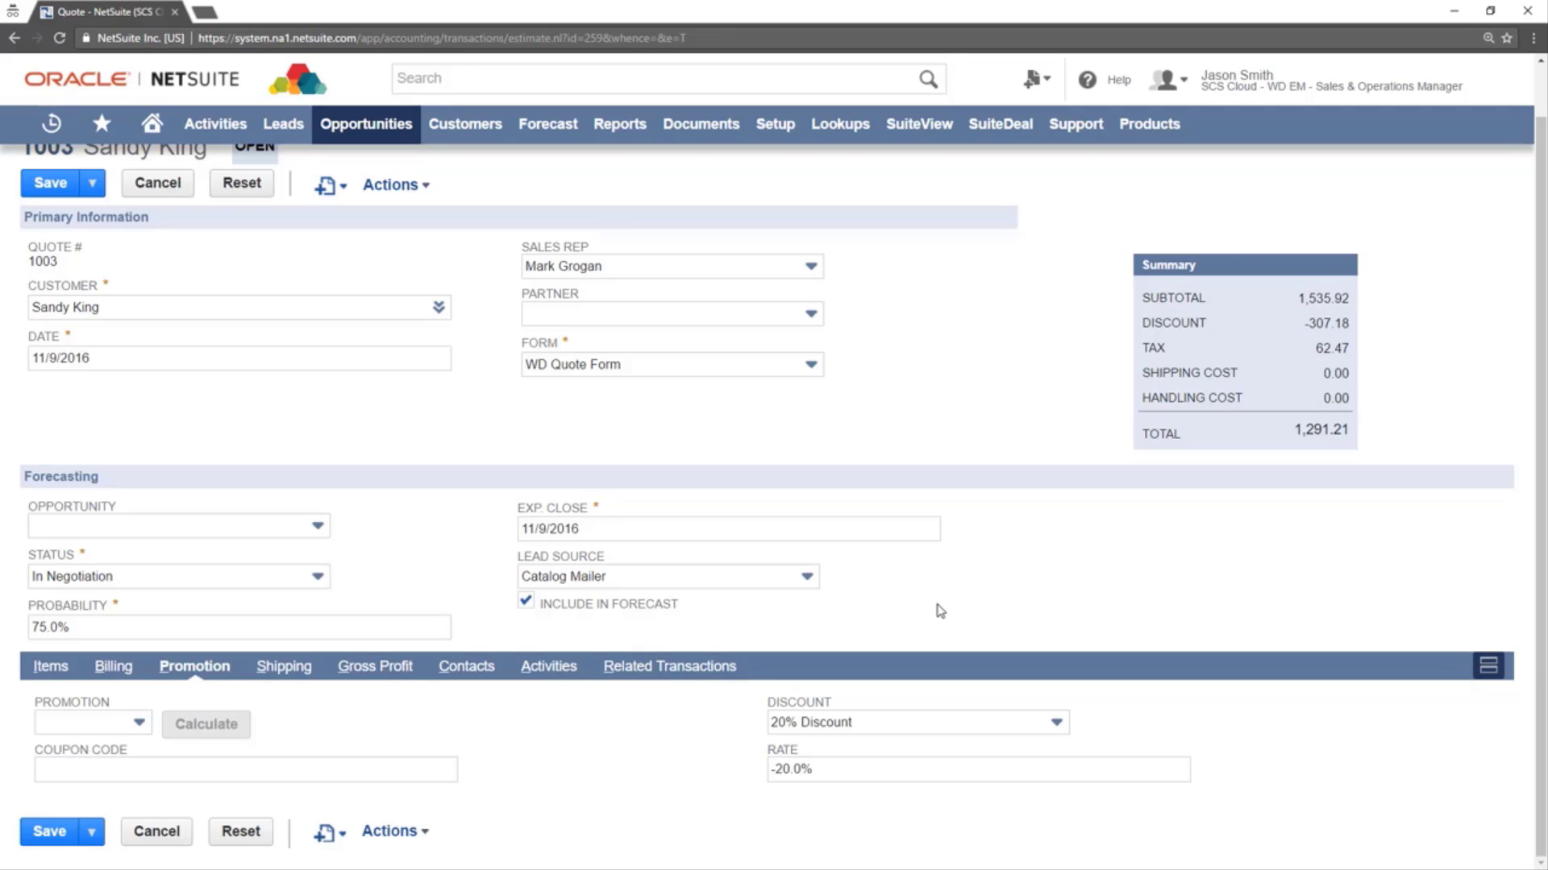
pyautogui.click(237, 627)
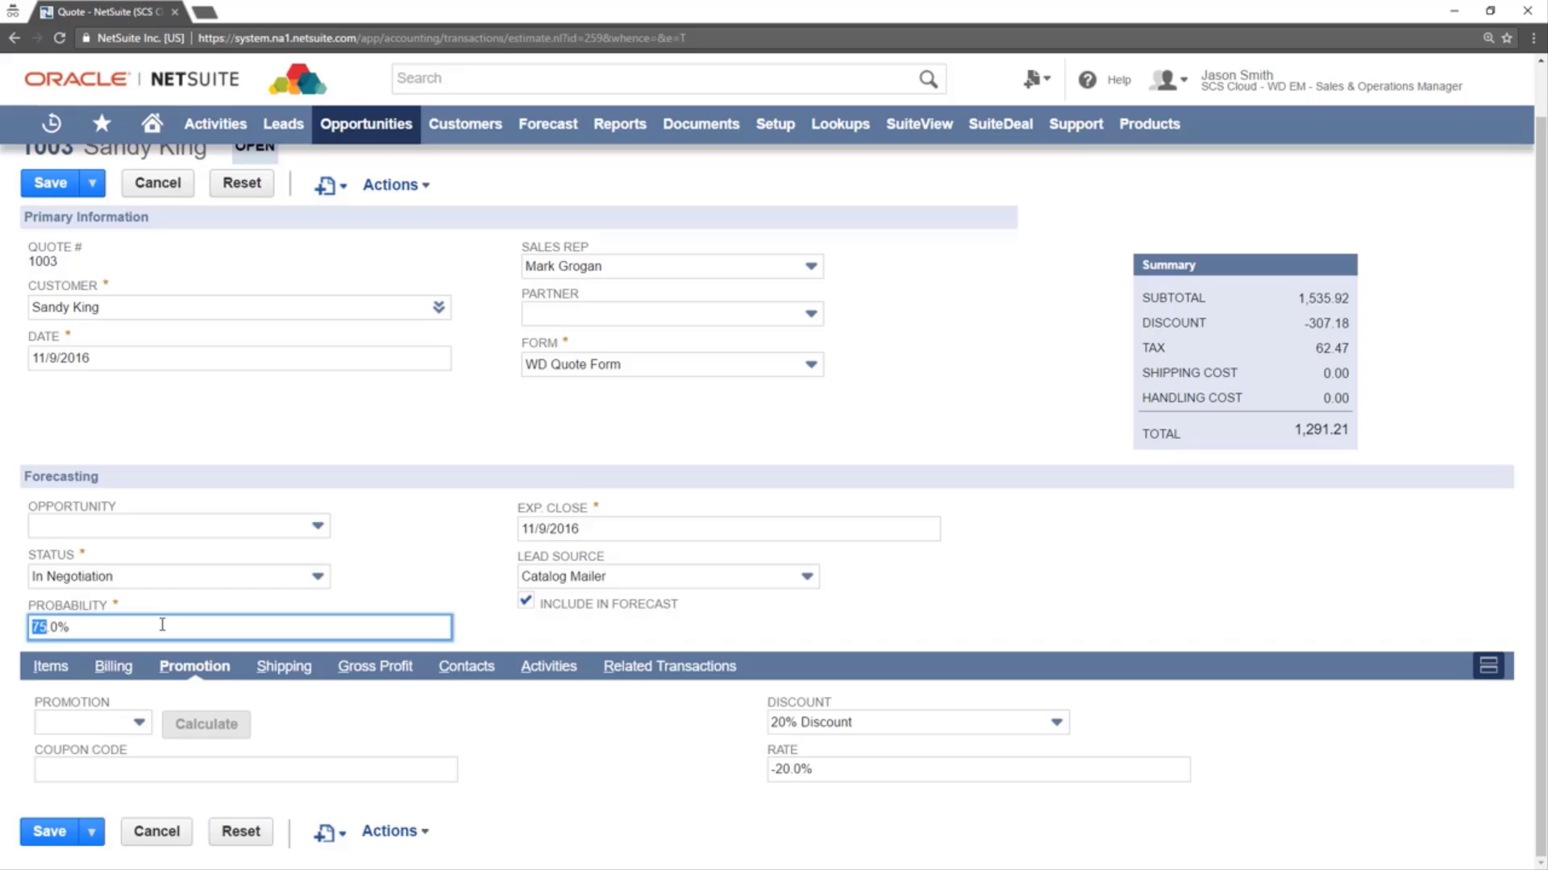
pyautogui.write('85.0%')
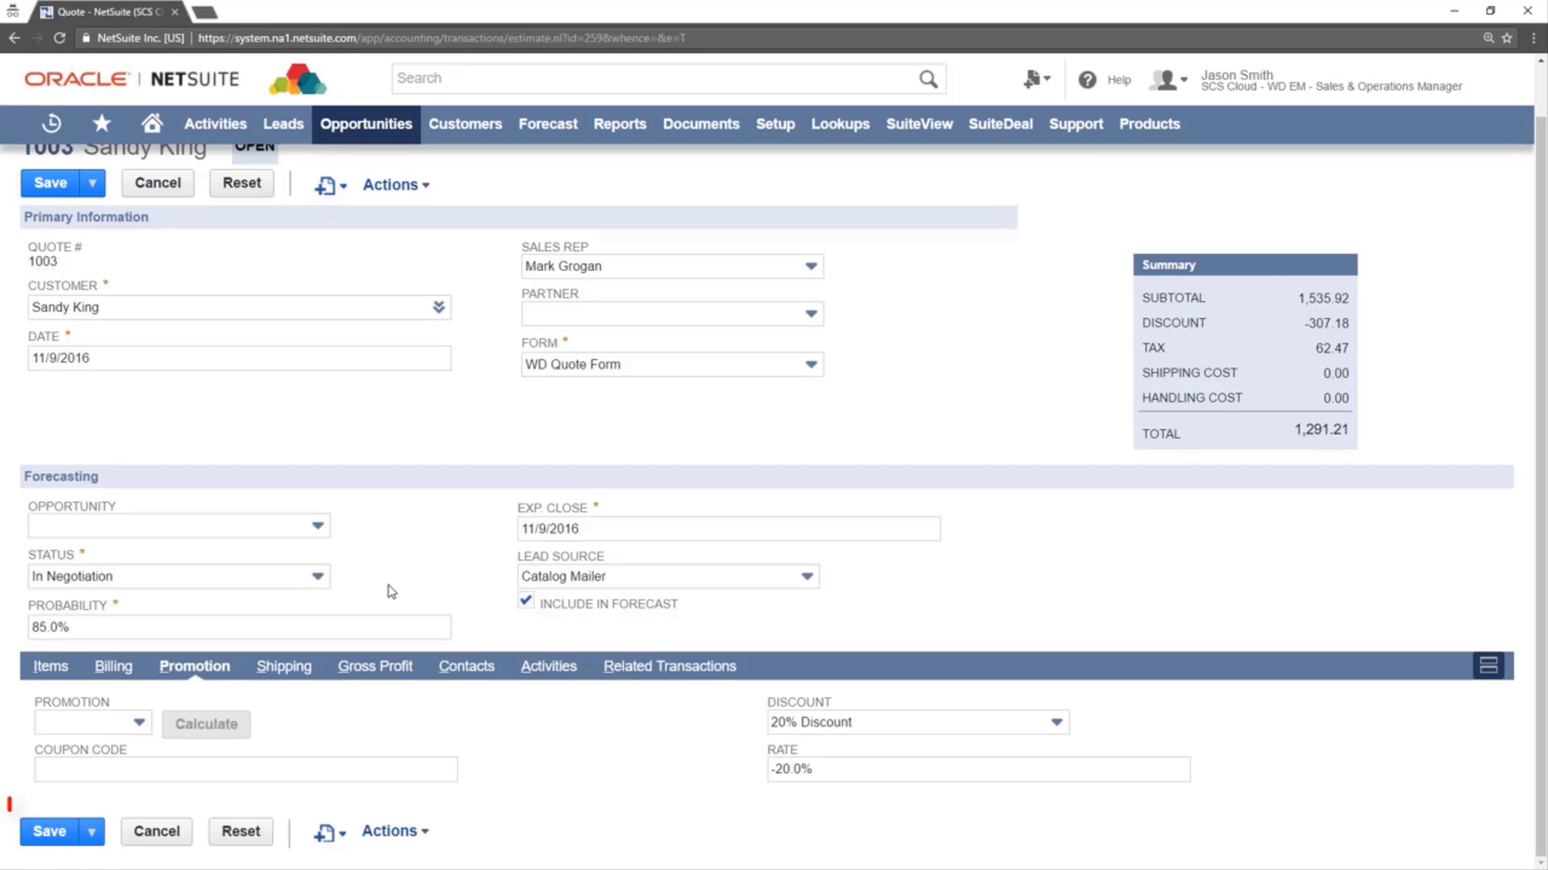
# Save quote 1003 and review the saved record with total 1,291.21.
pyautogui.click(50, 182)
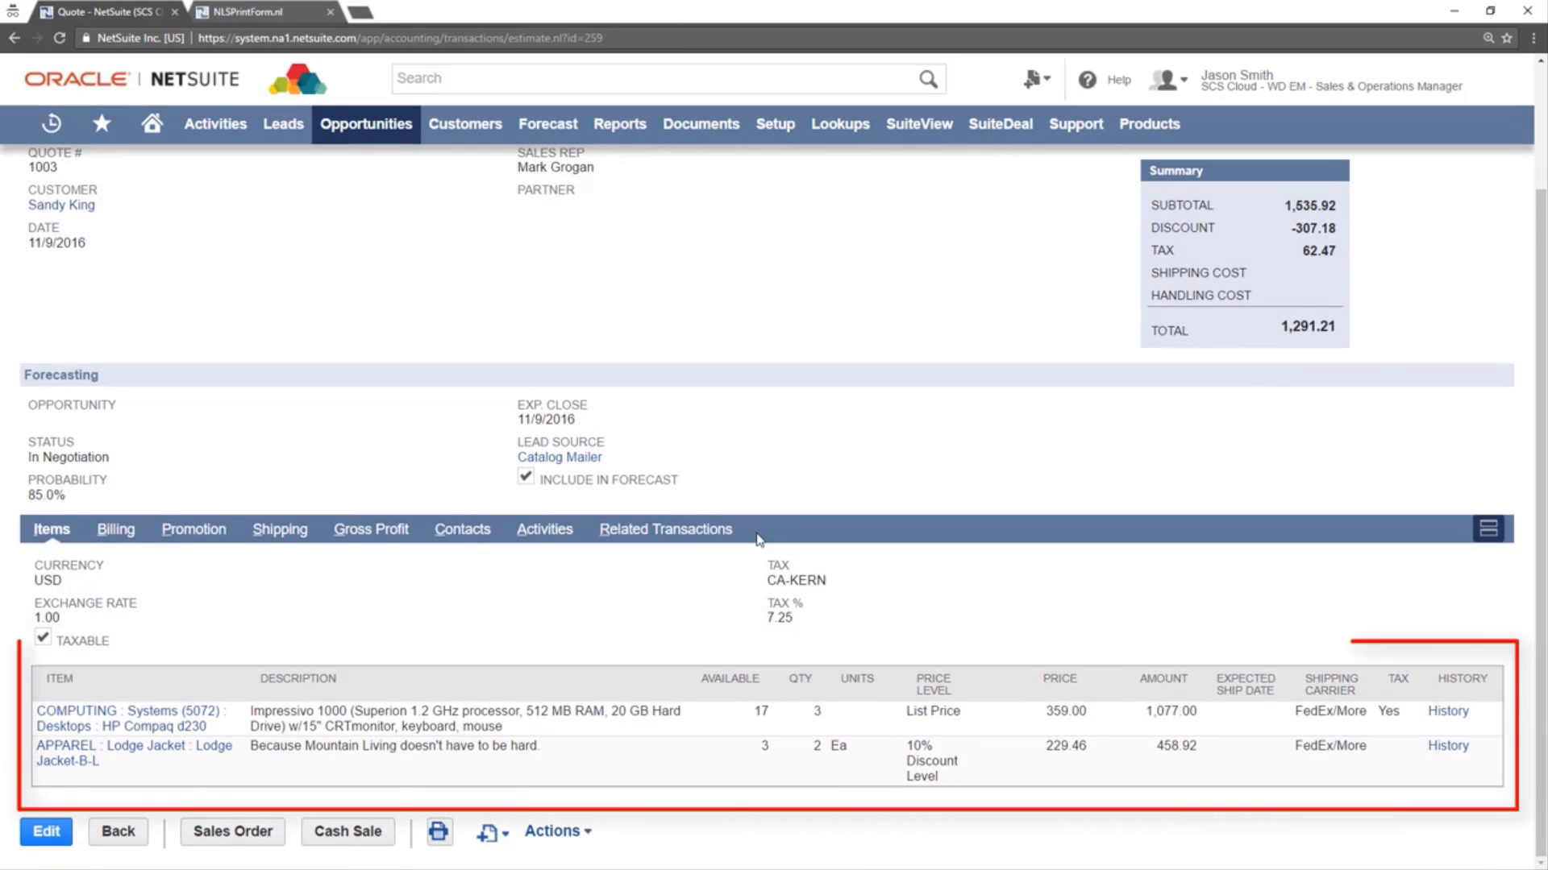
pyautogui.scroll(-3)
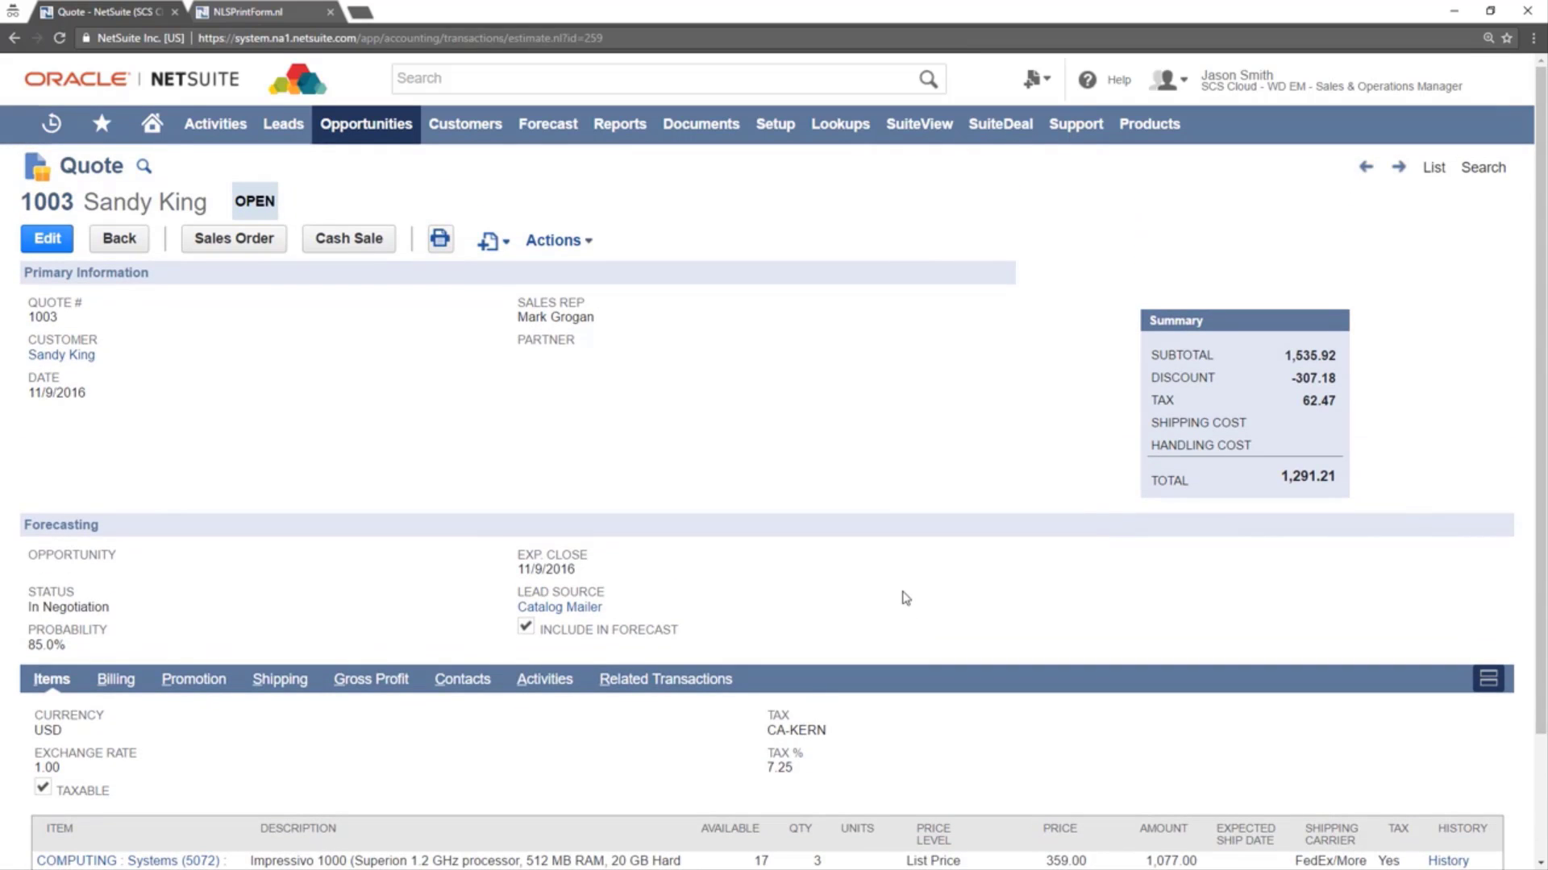
pyautogui.moveTo(827, 602)
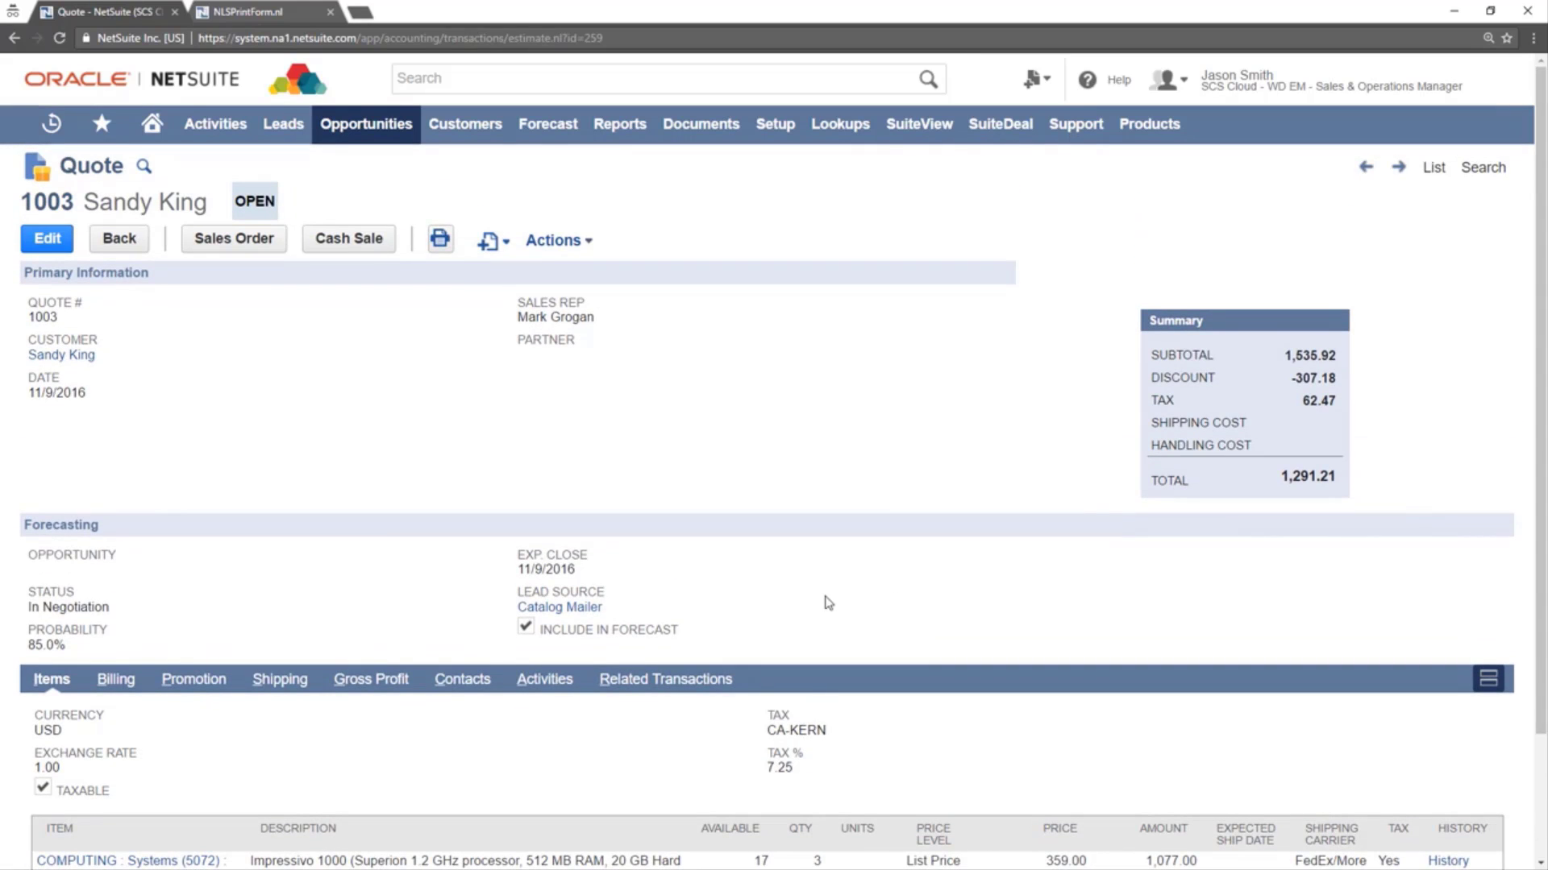
pyautogui.moveTo(801, 601)
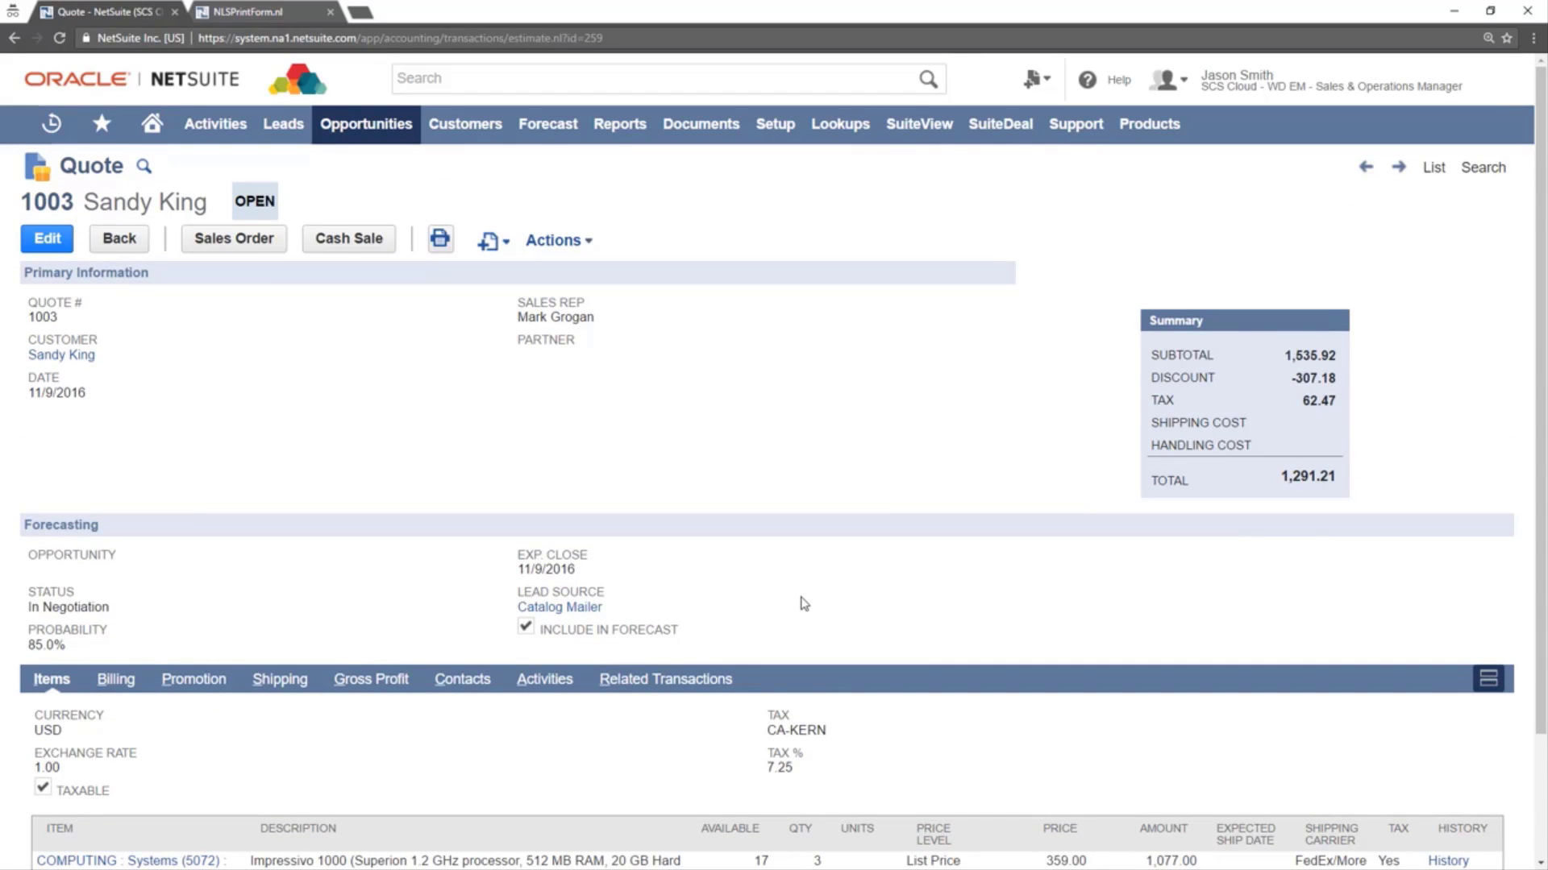